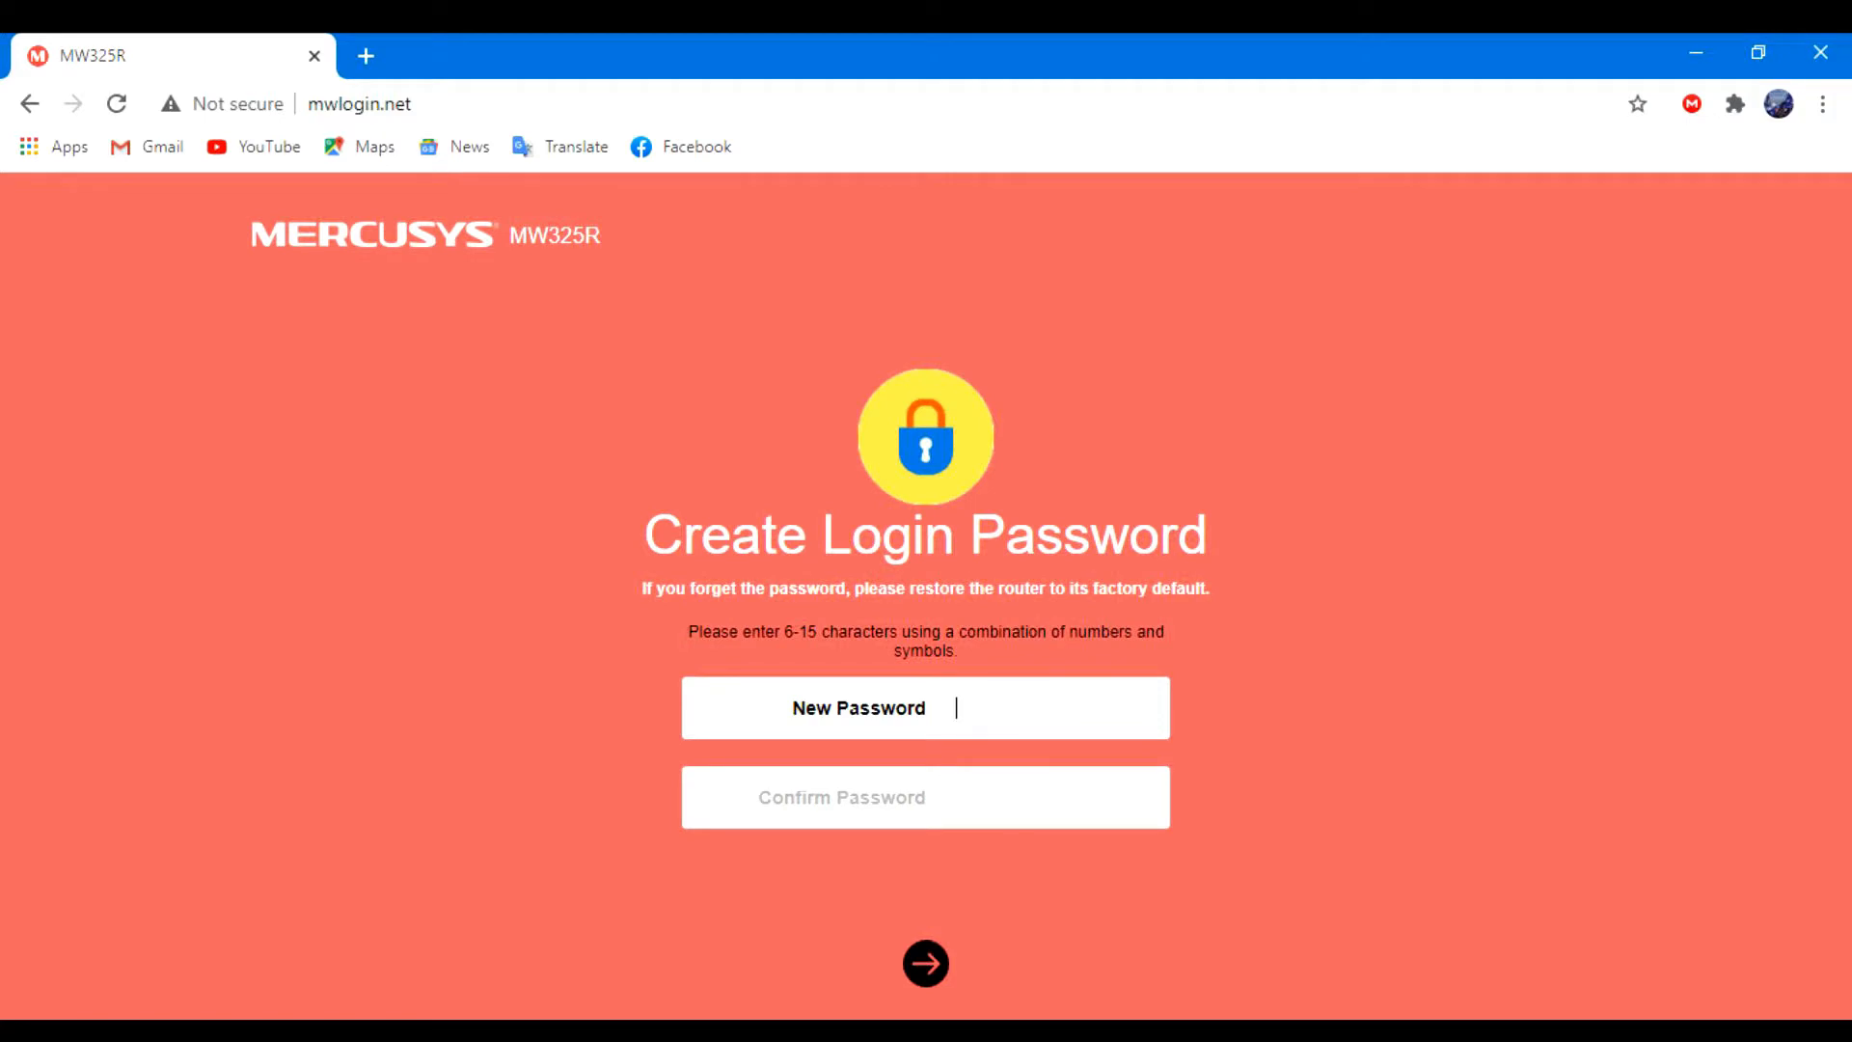
Enter and confirm the new router admin password, then proceed to network settings
type("••••")
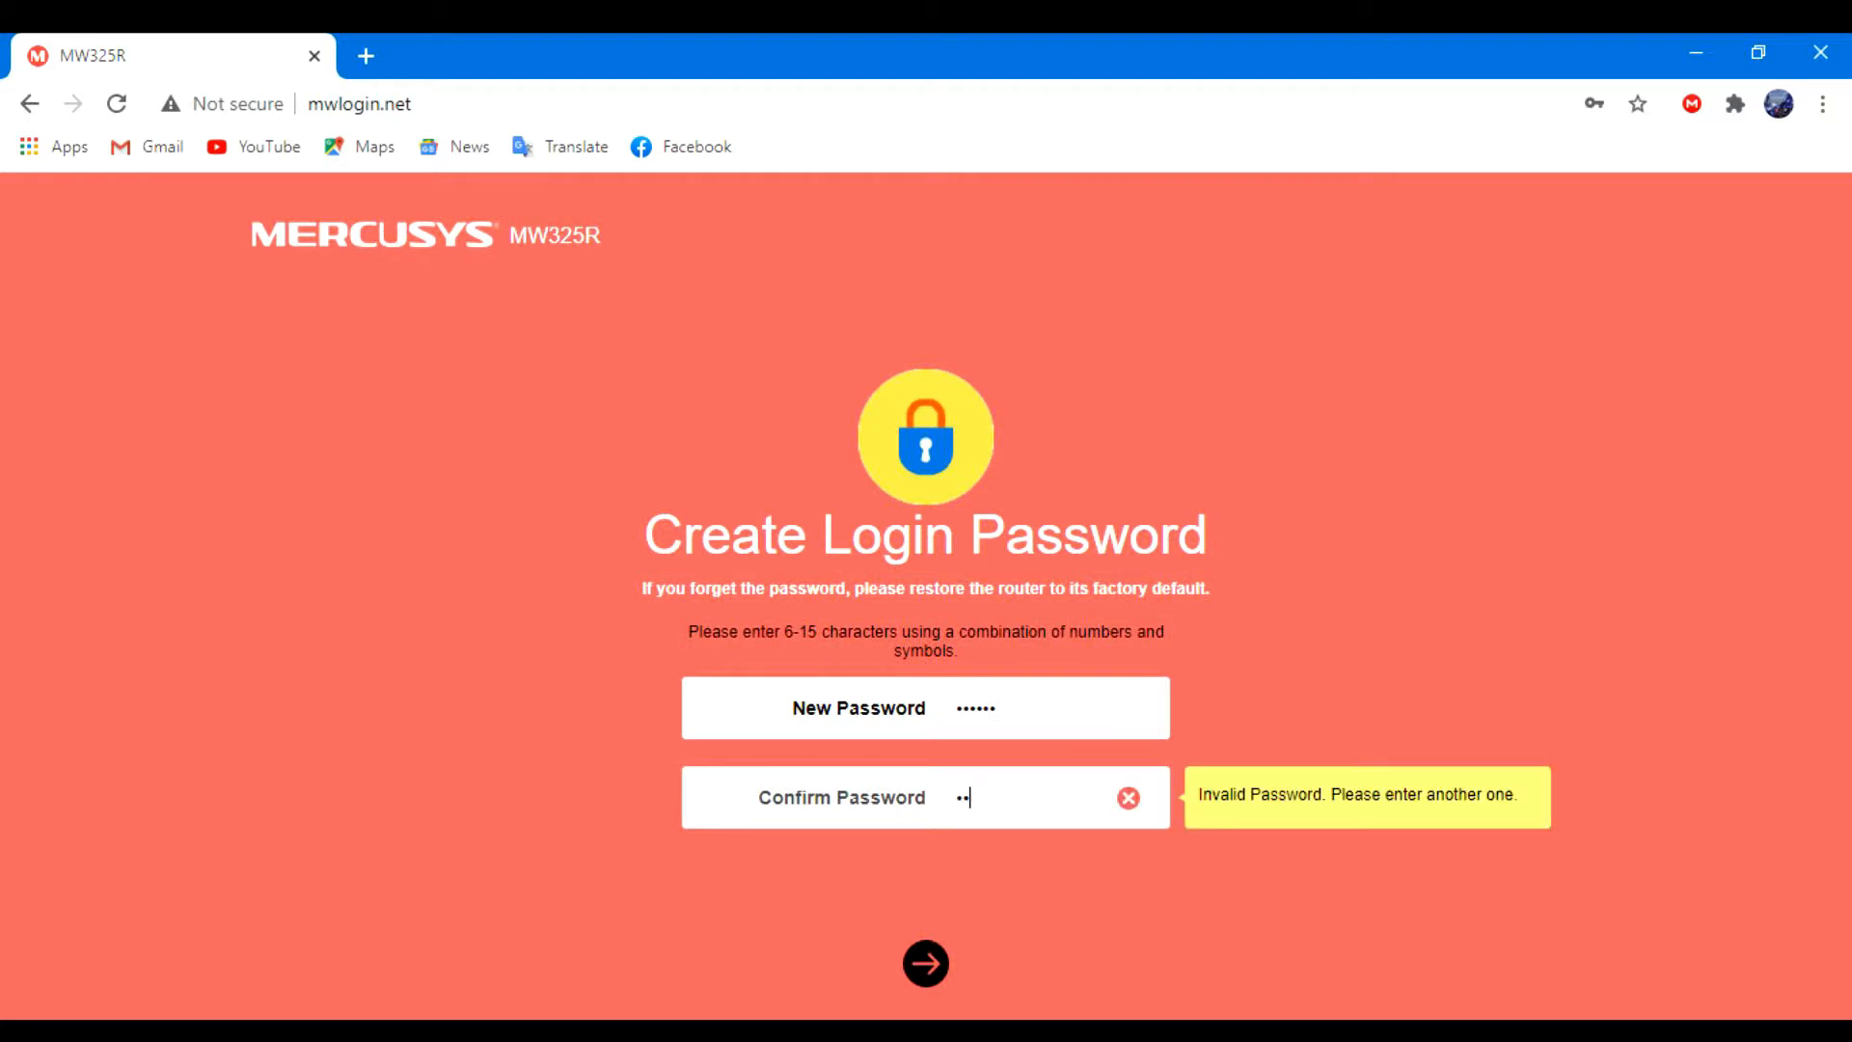
type("••••")
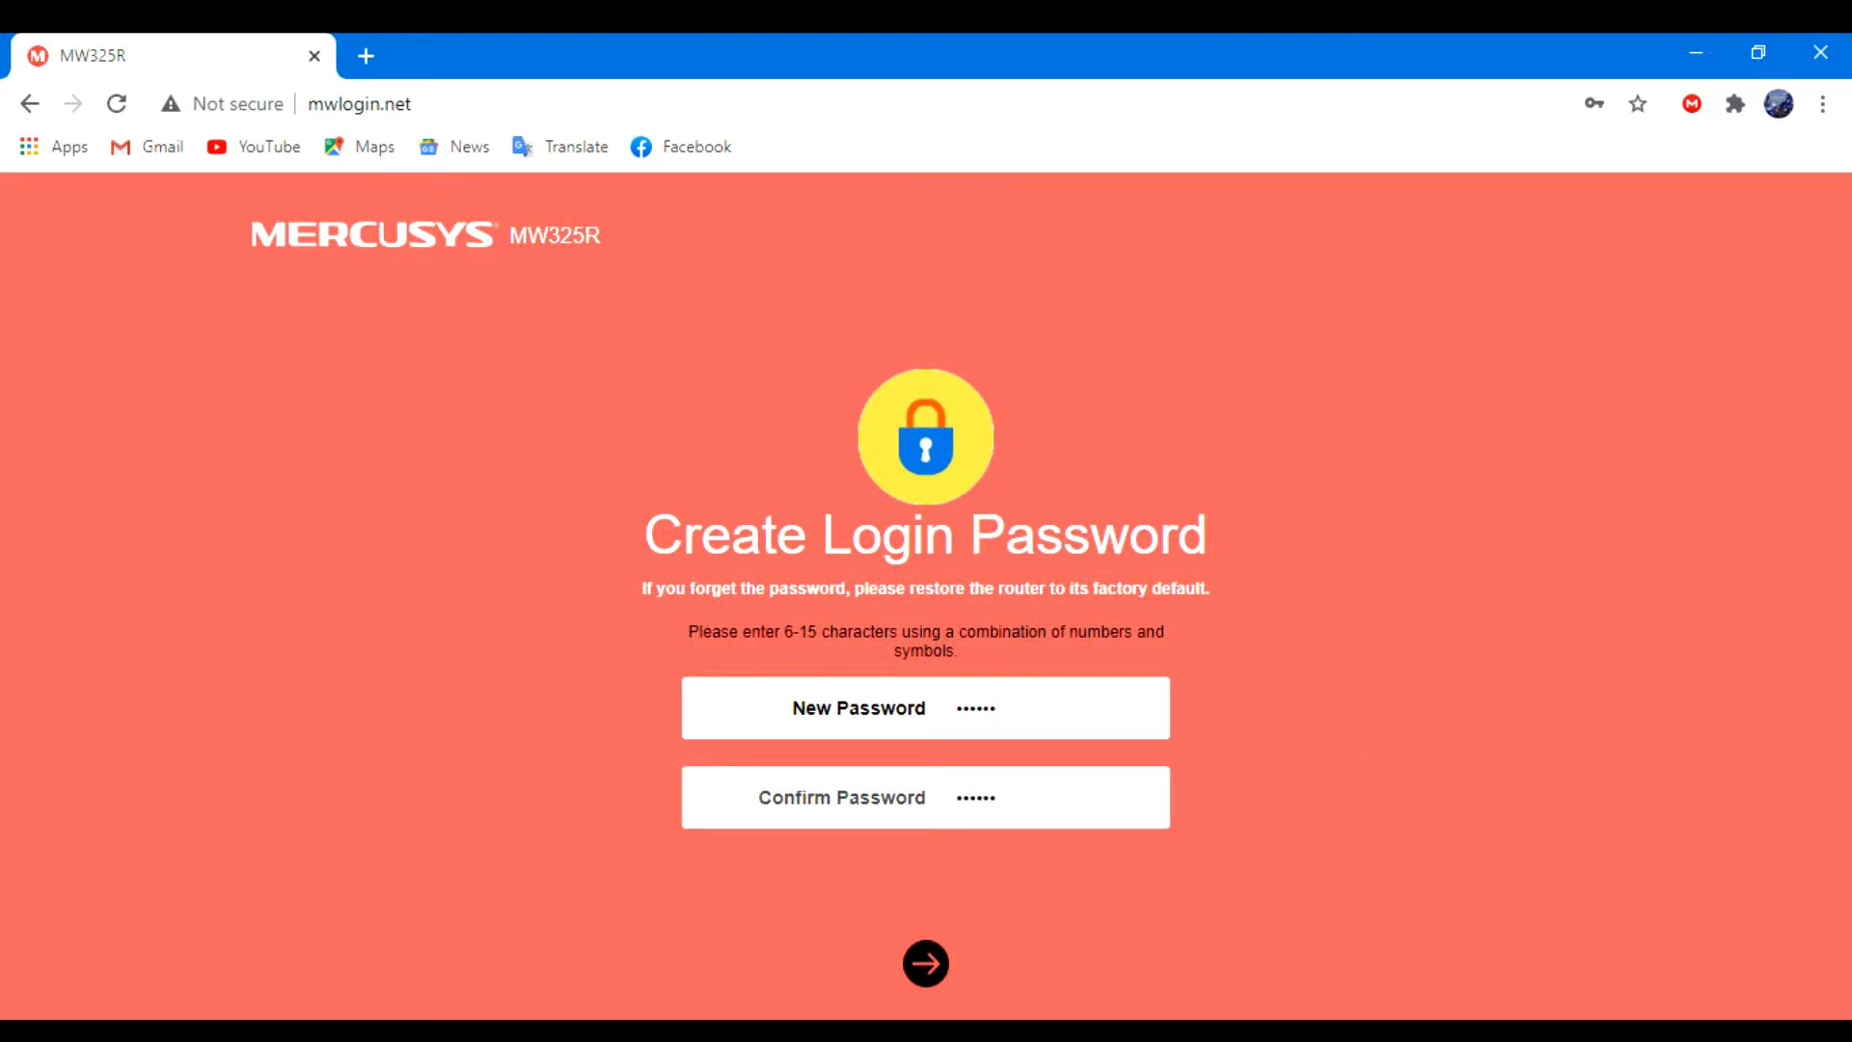
left_click(927, 964)
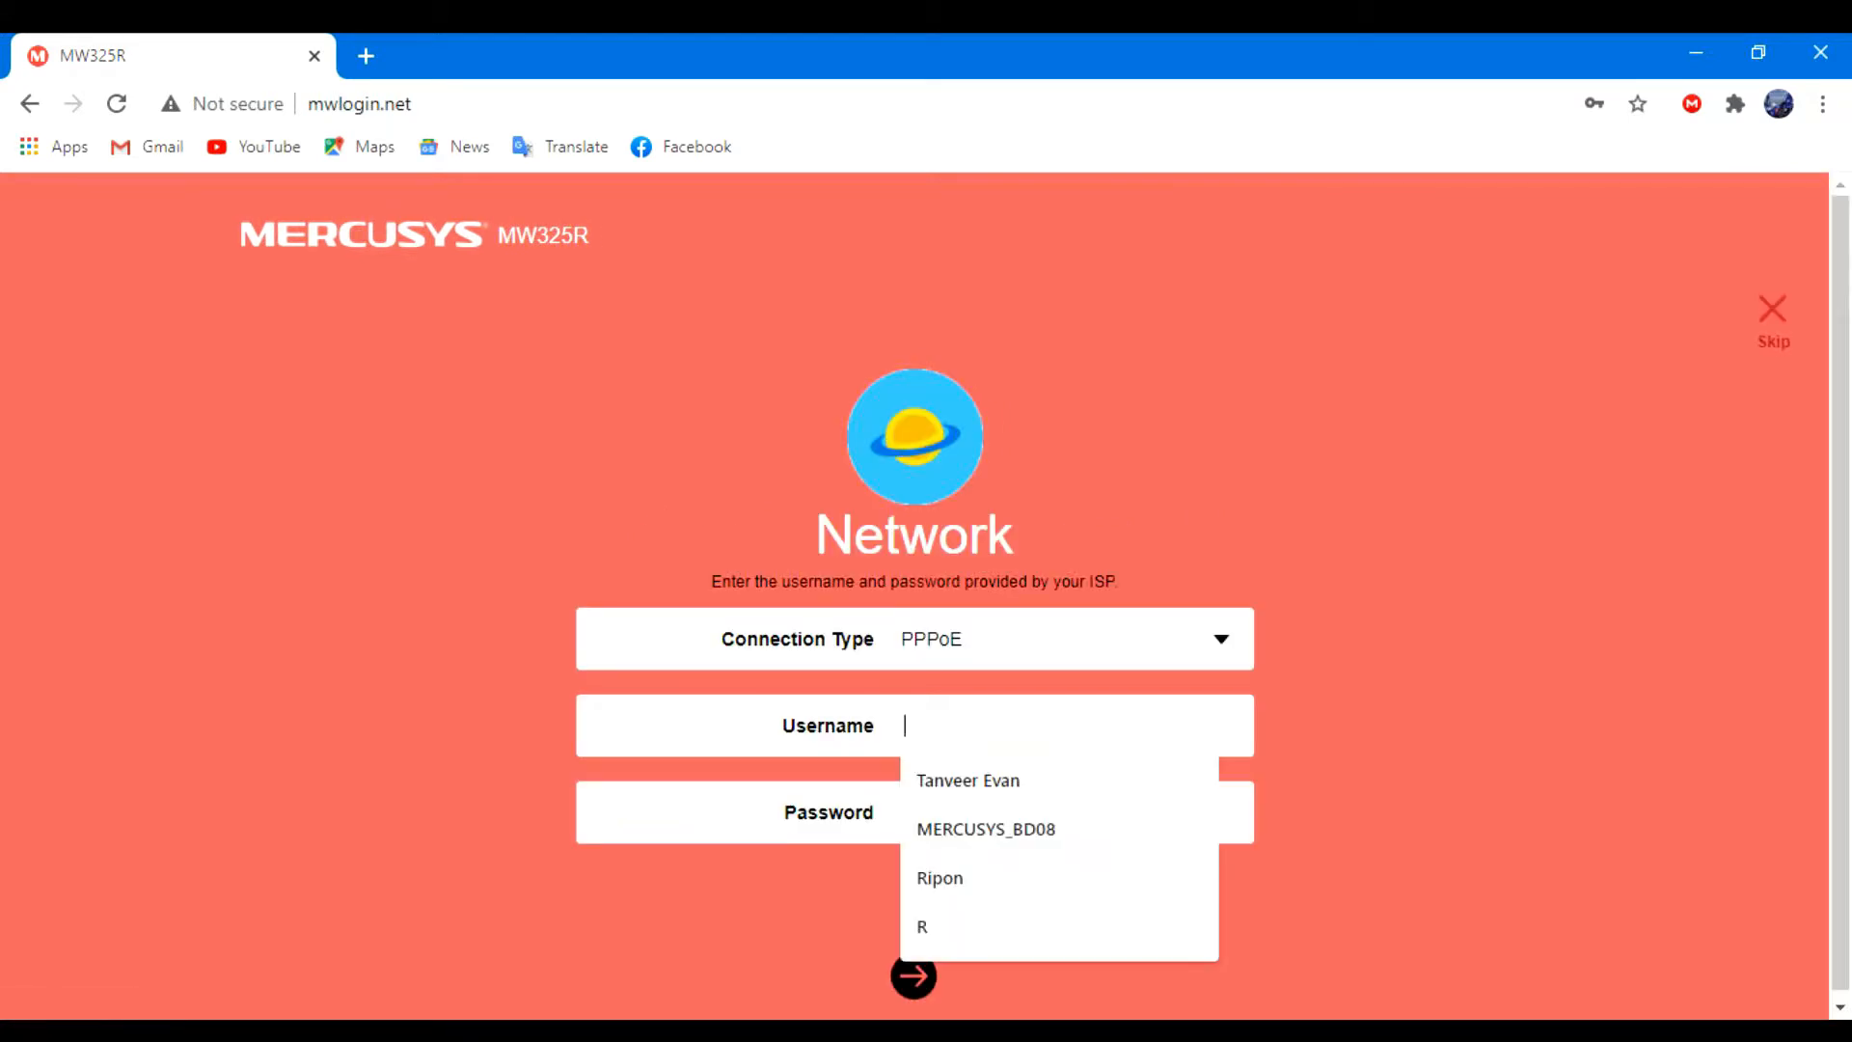
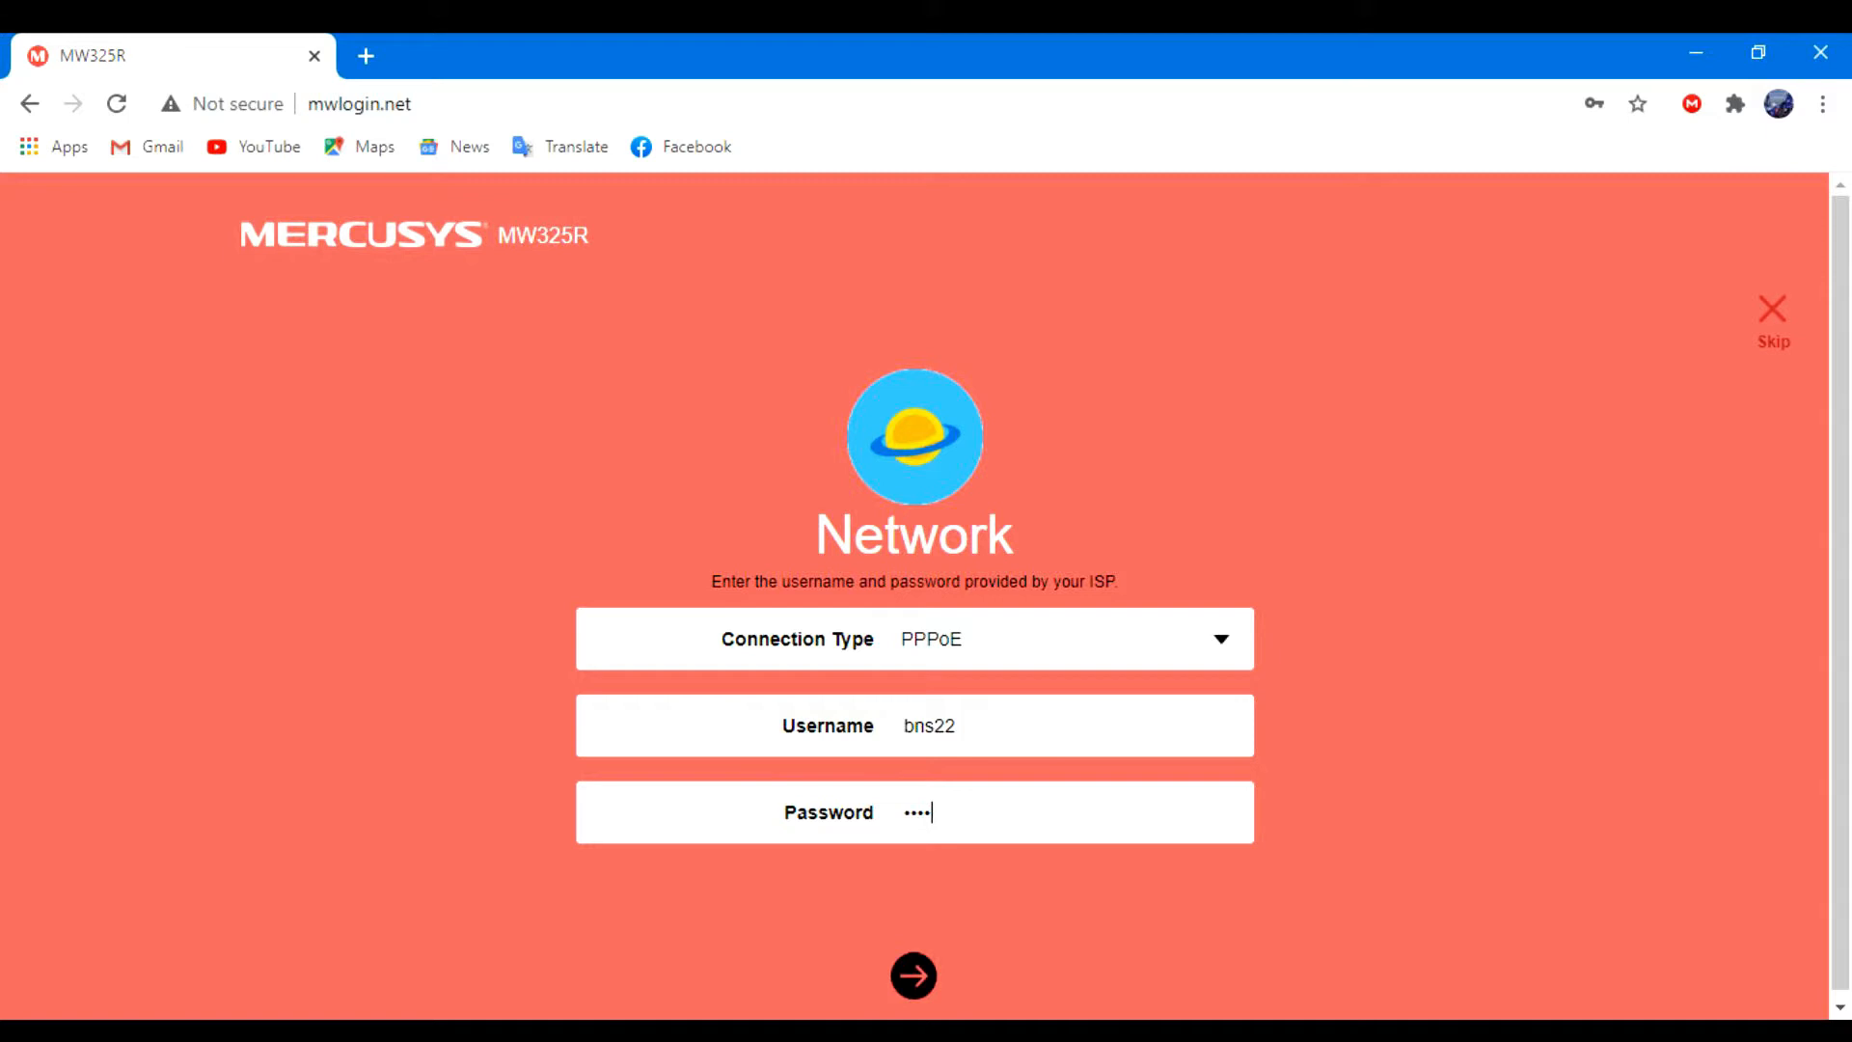
left_click(913, 977)
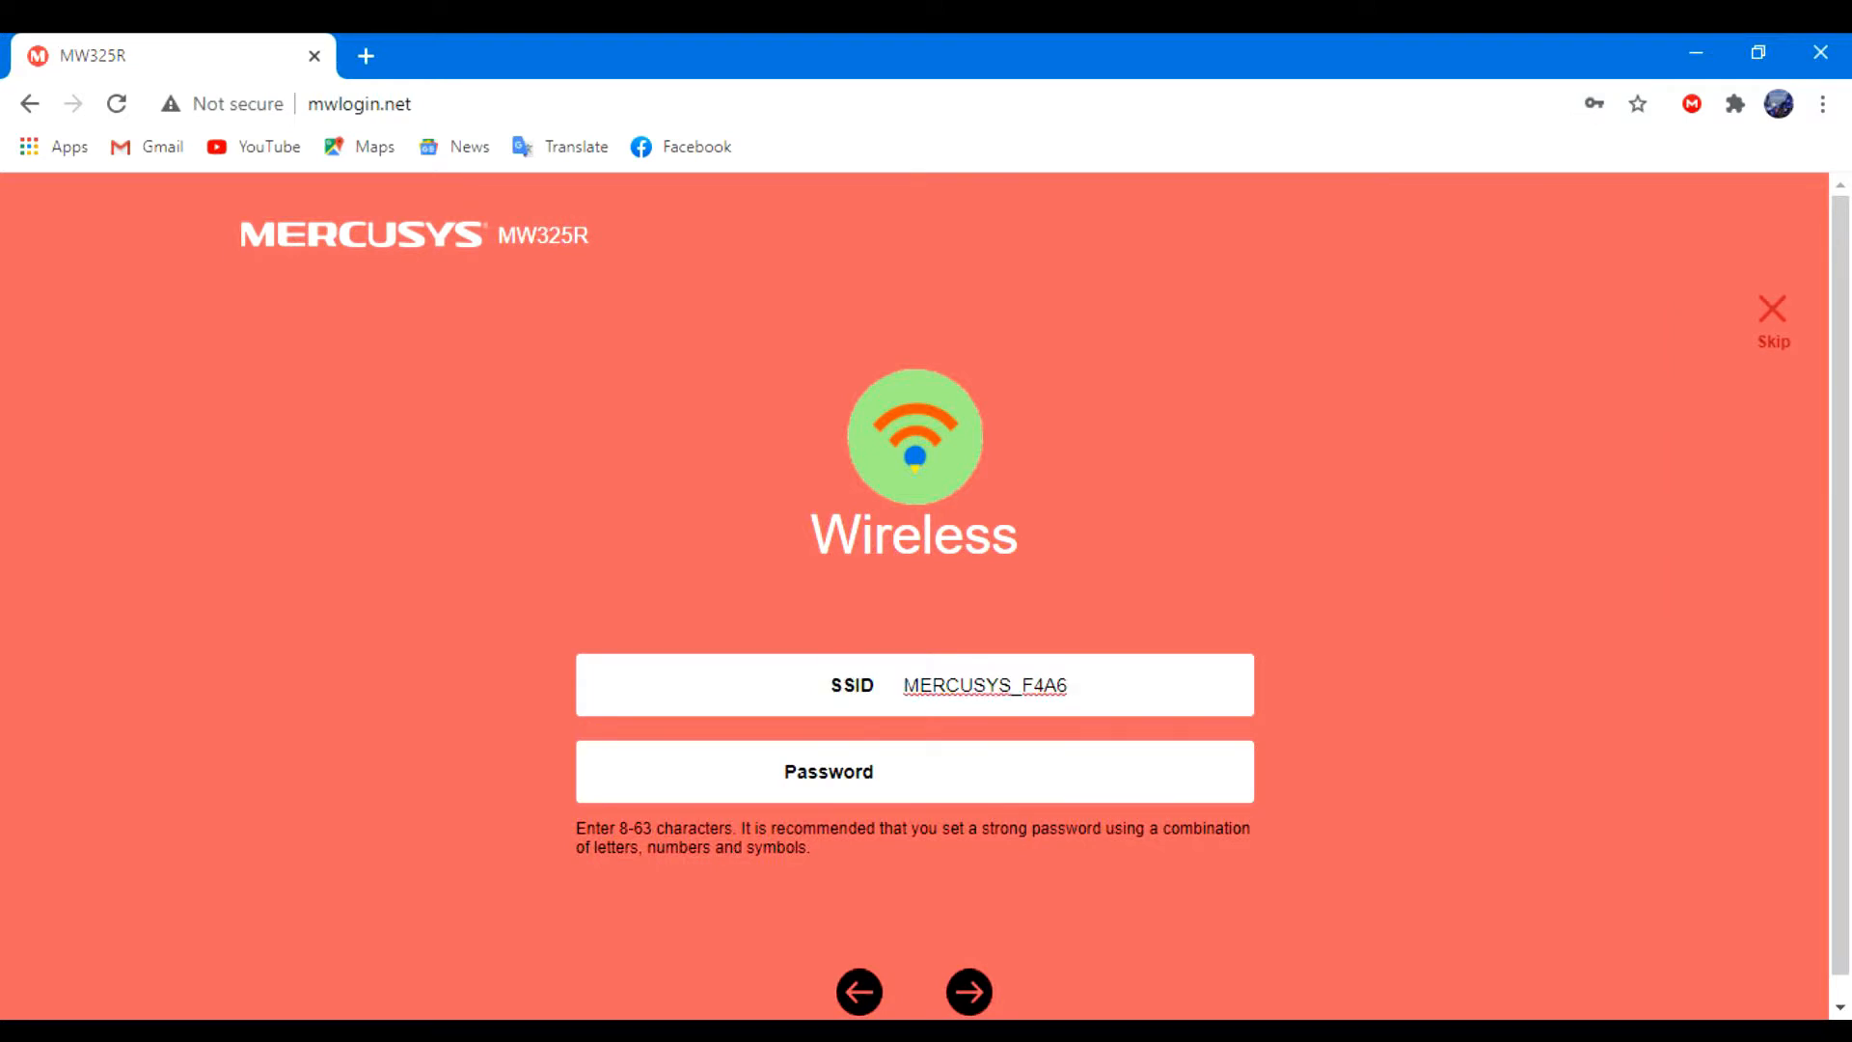
left_click(1006, 685)
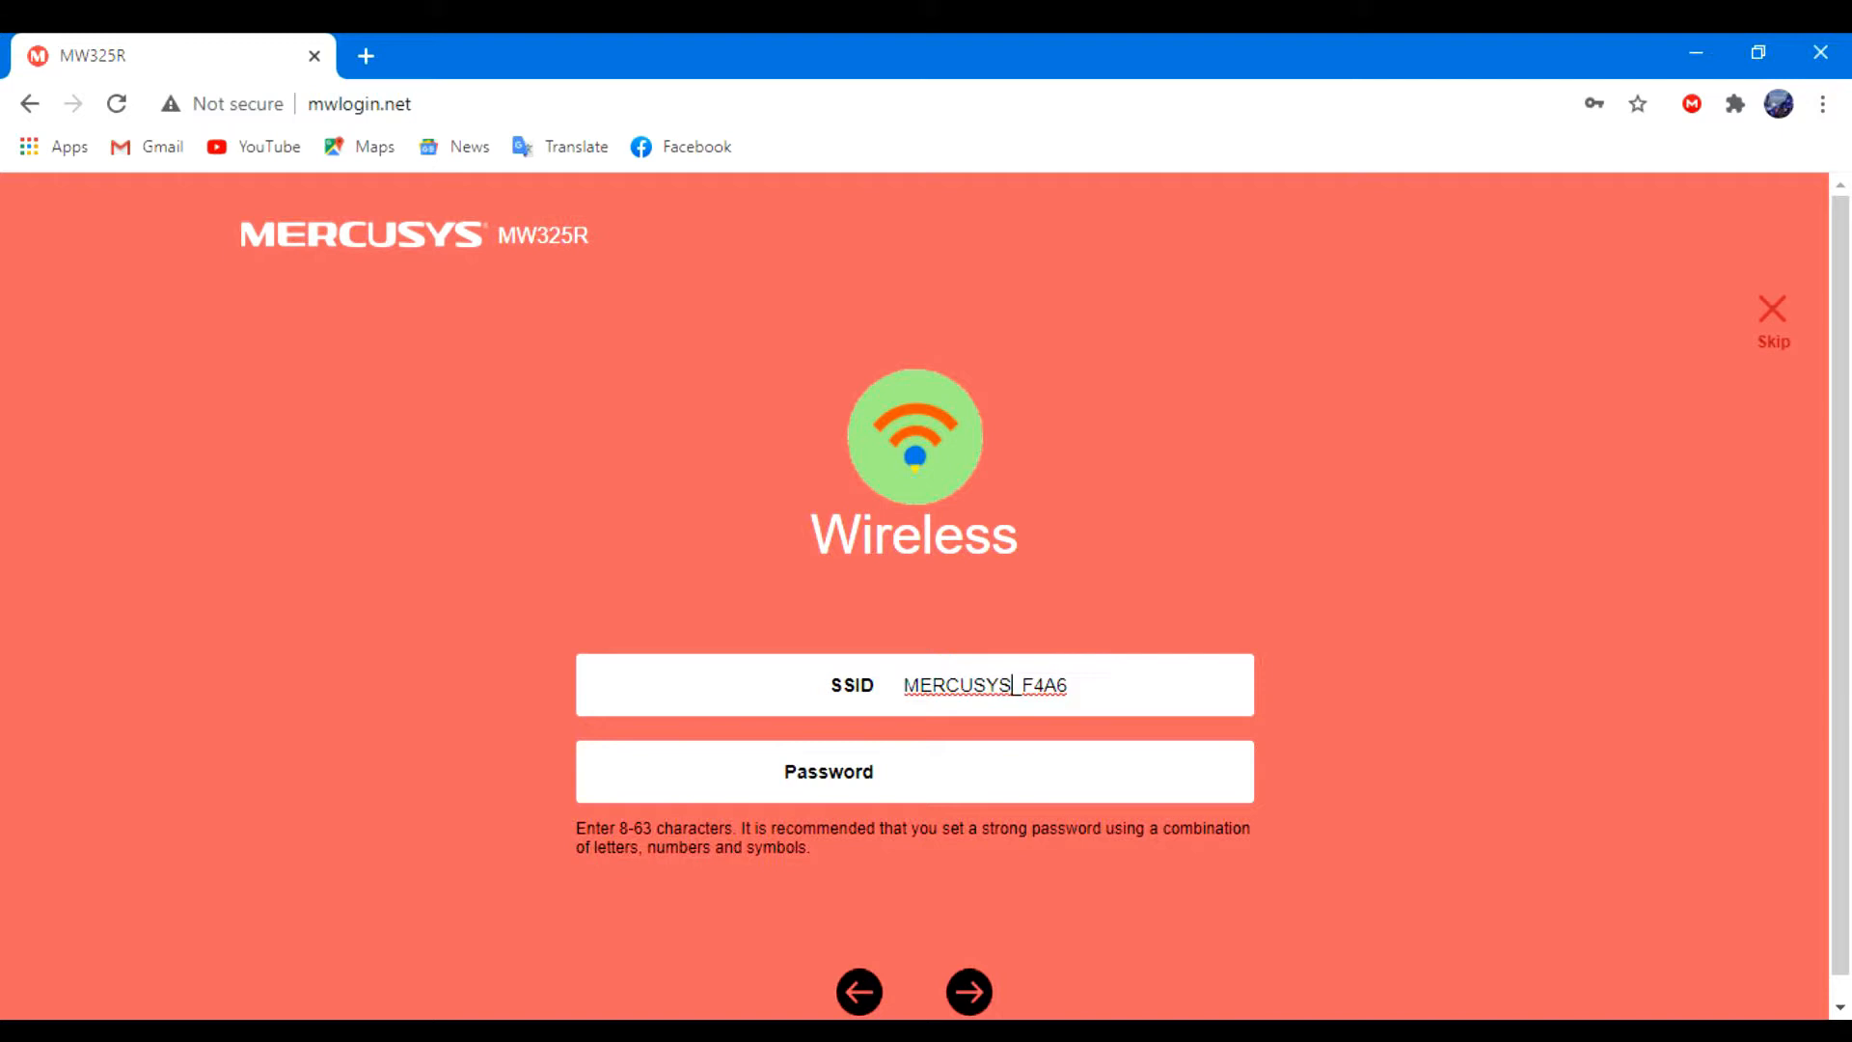
type("s")
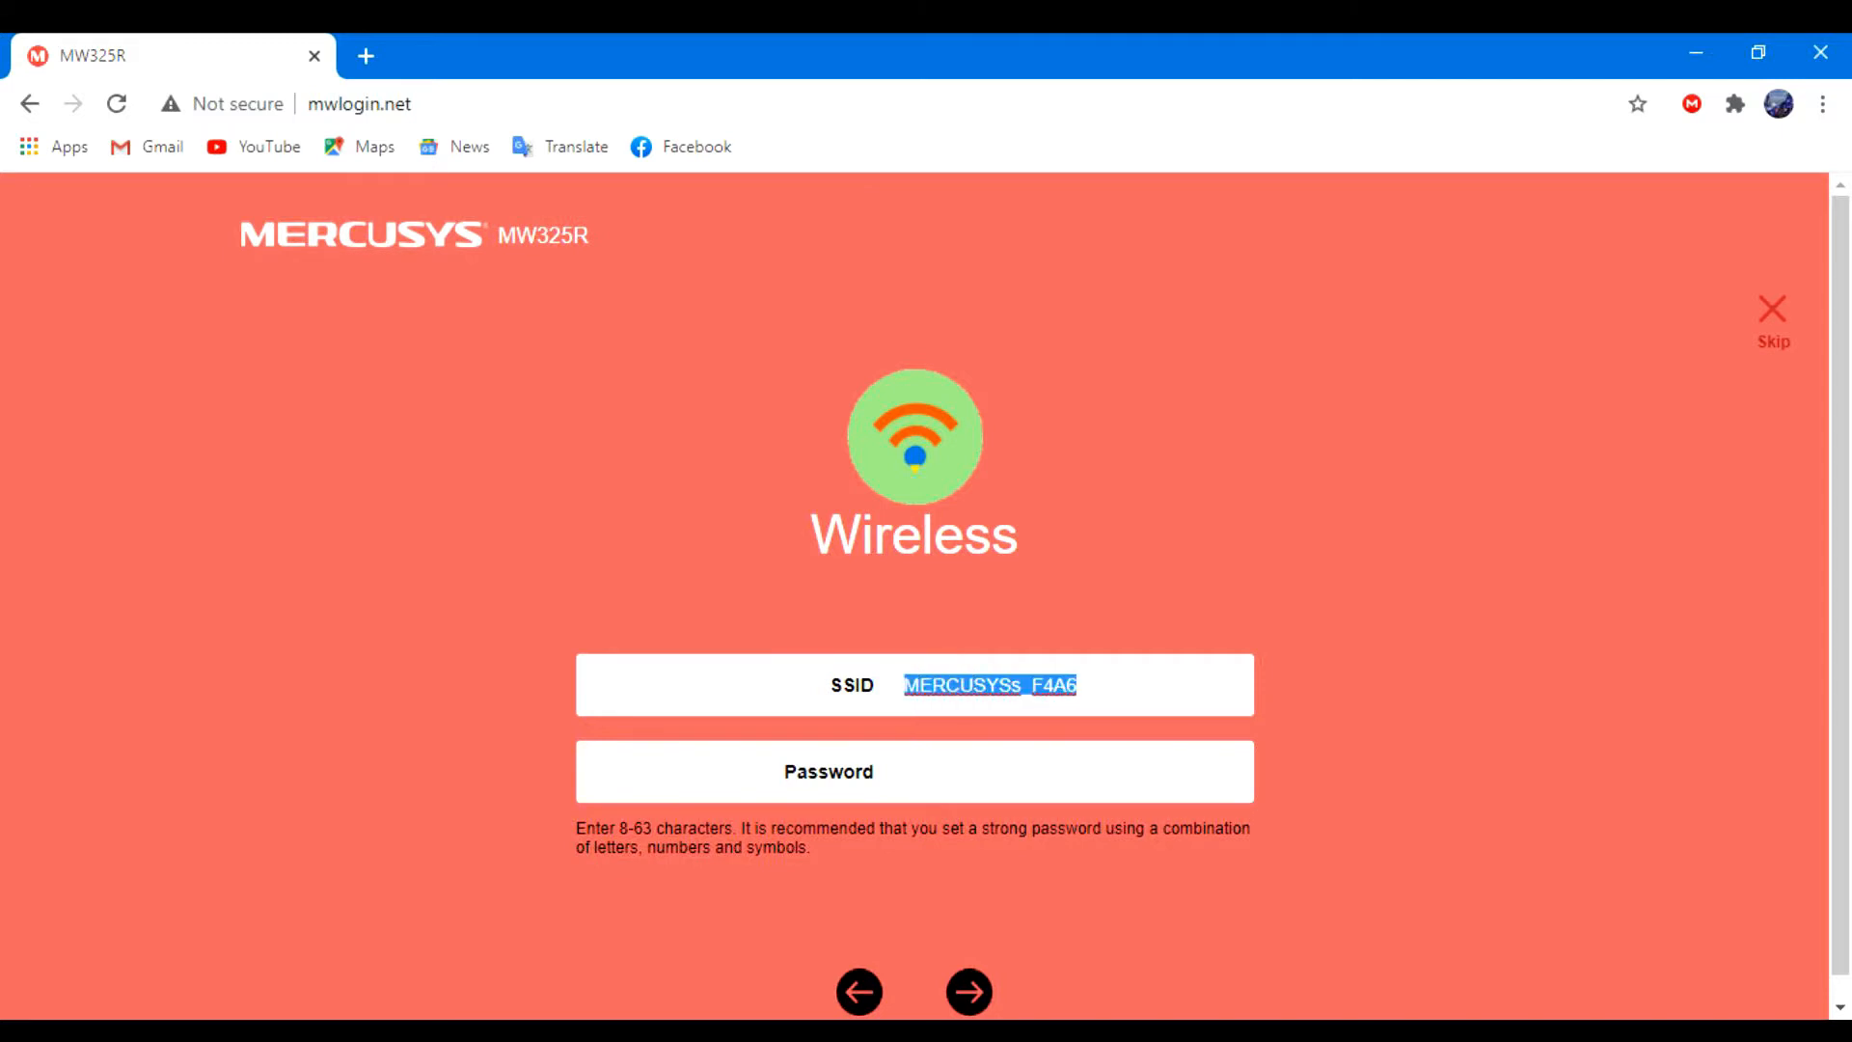
type("s")
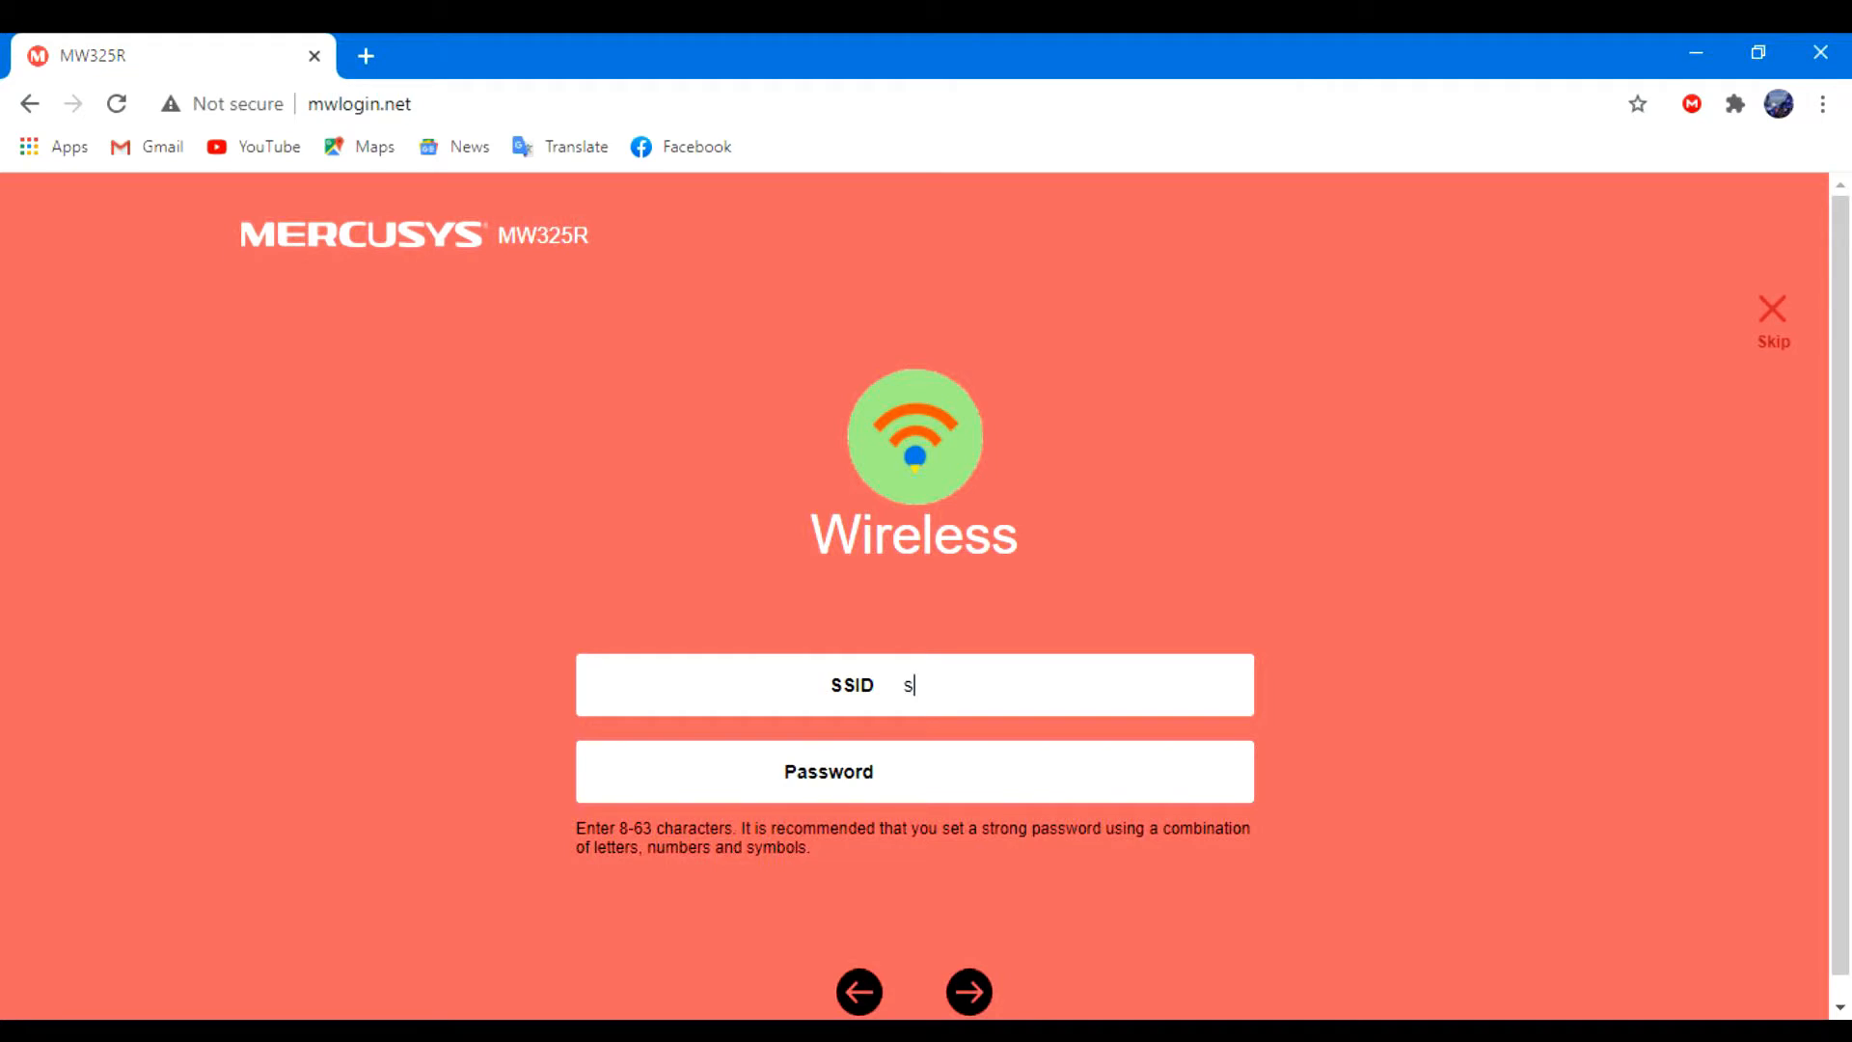
key("Backspace")
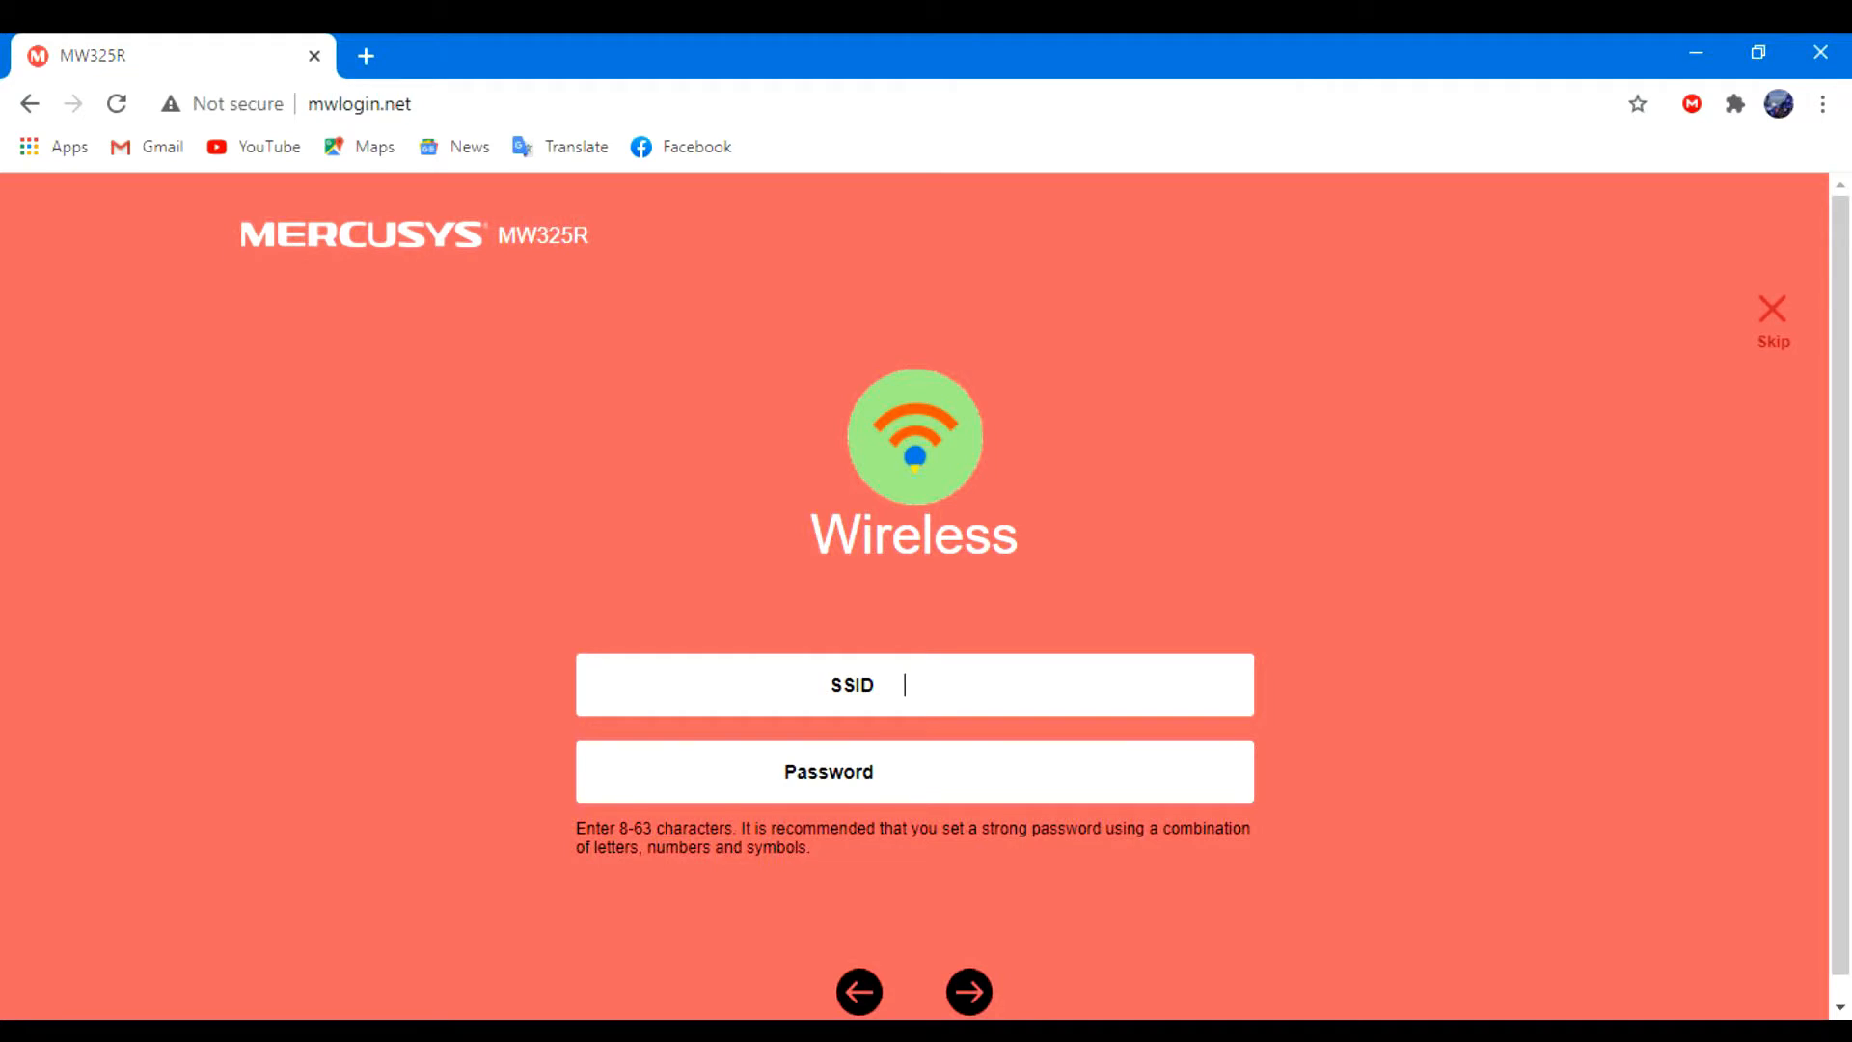
type("S")
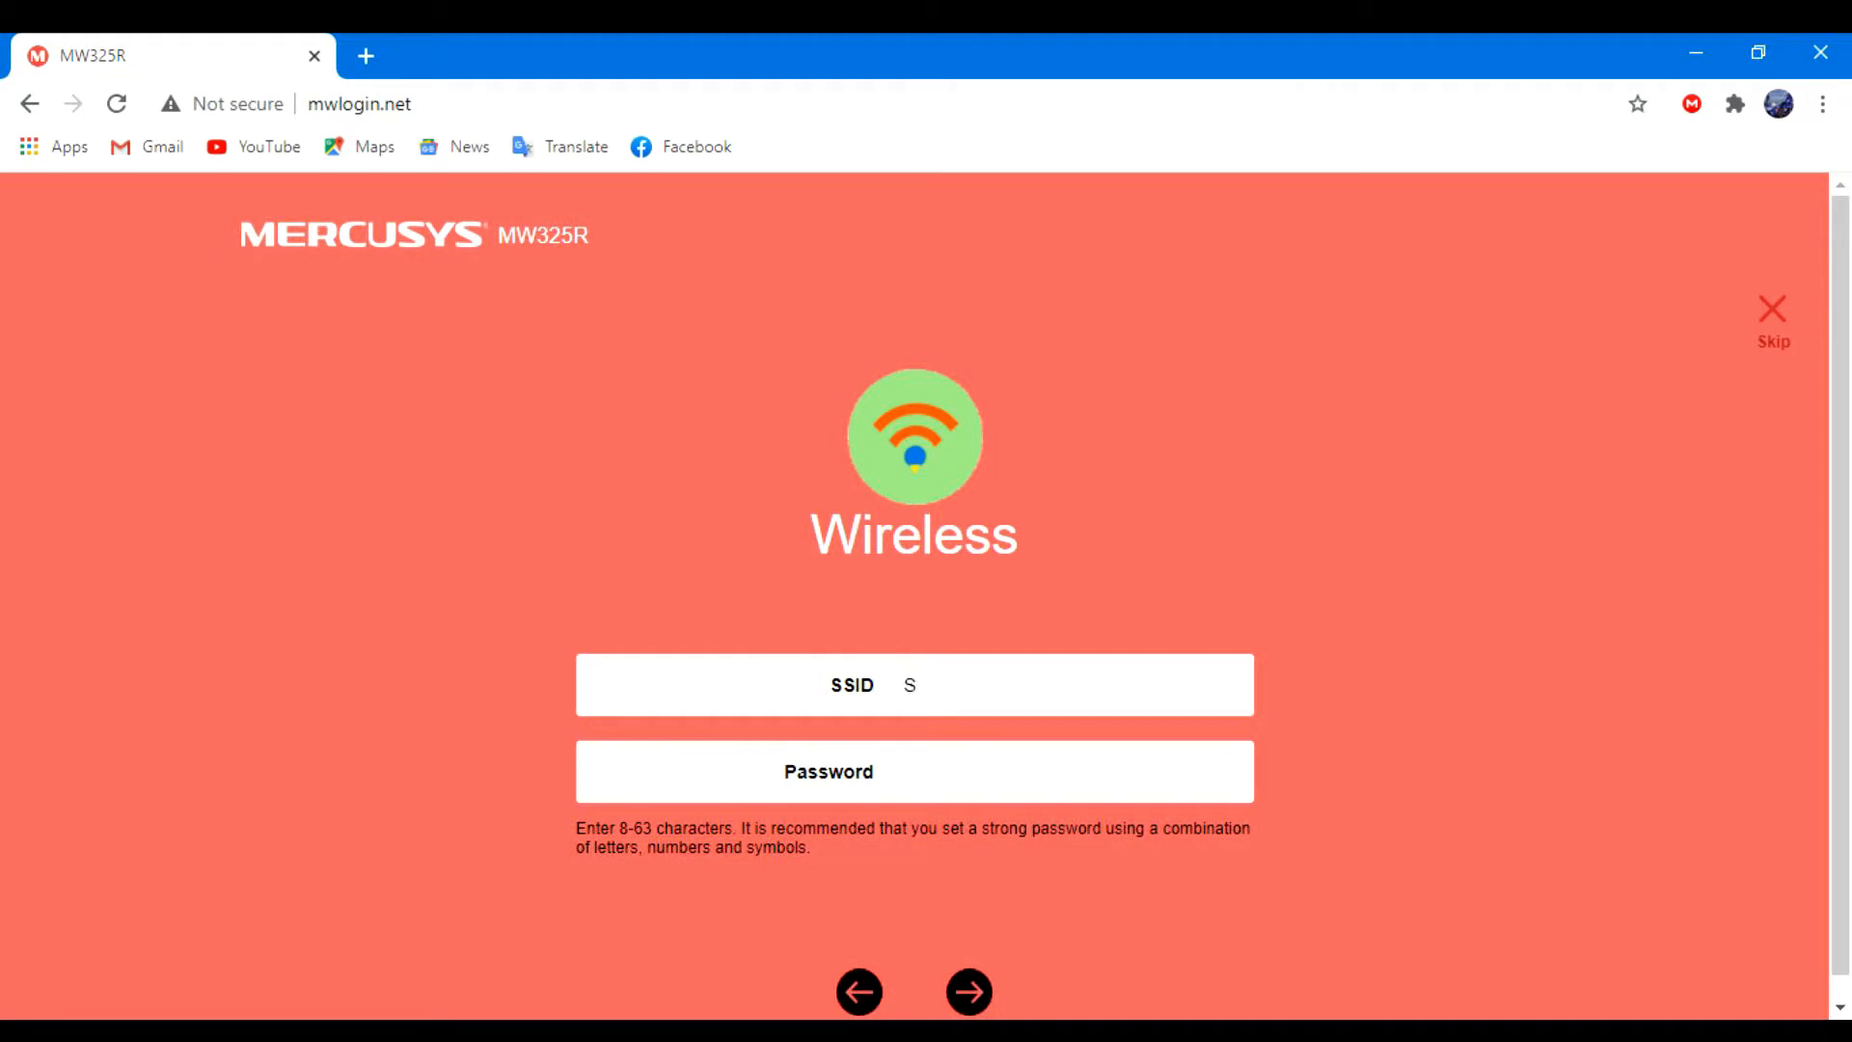
type("obuj")
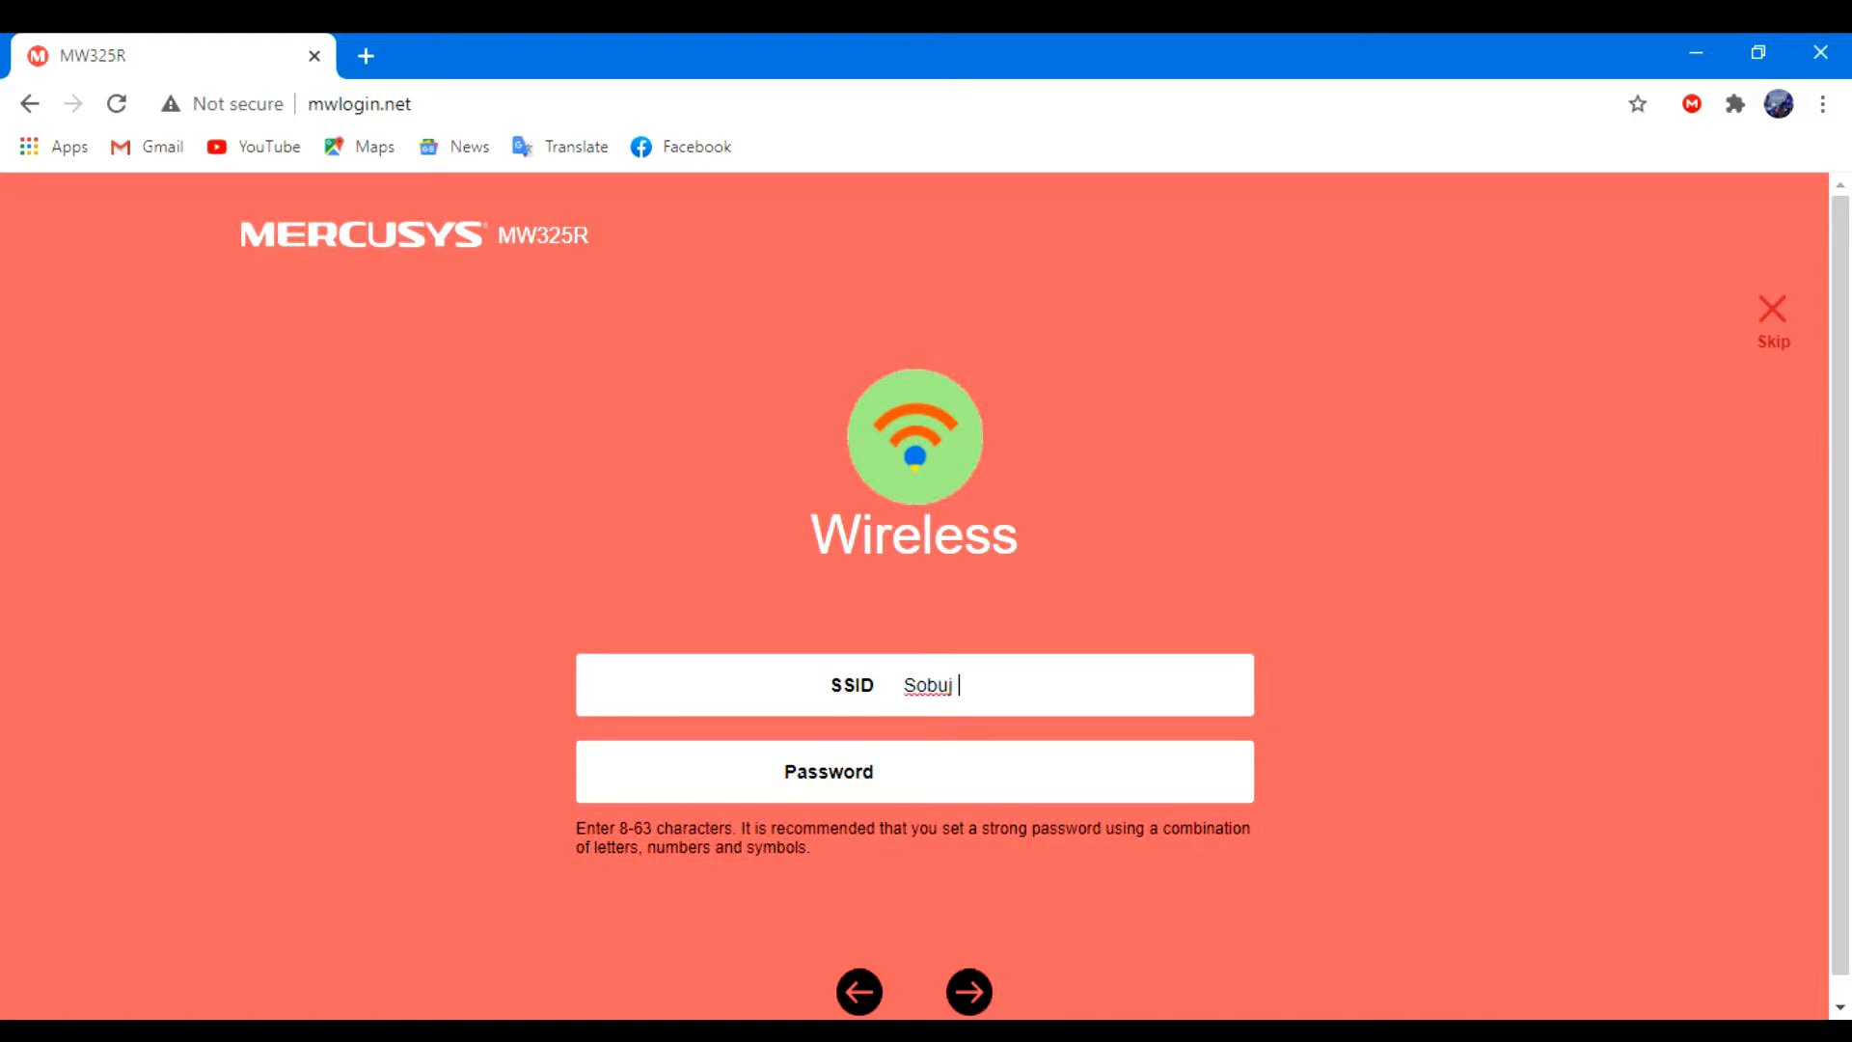
type("wi")
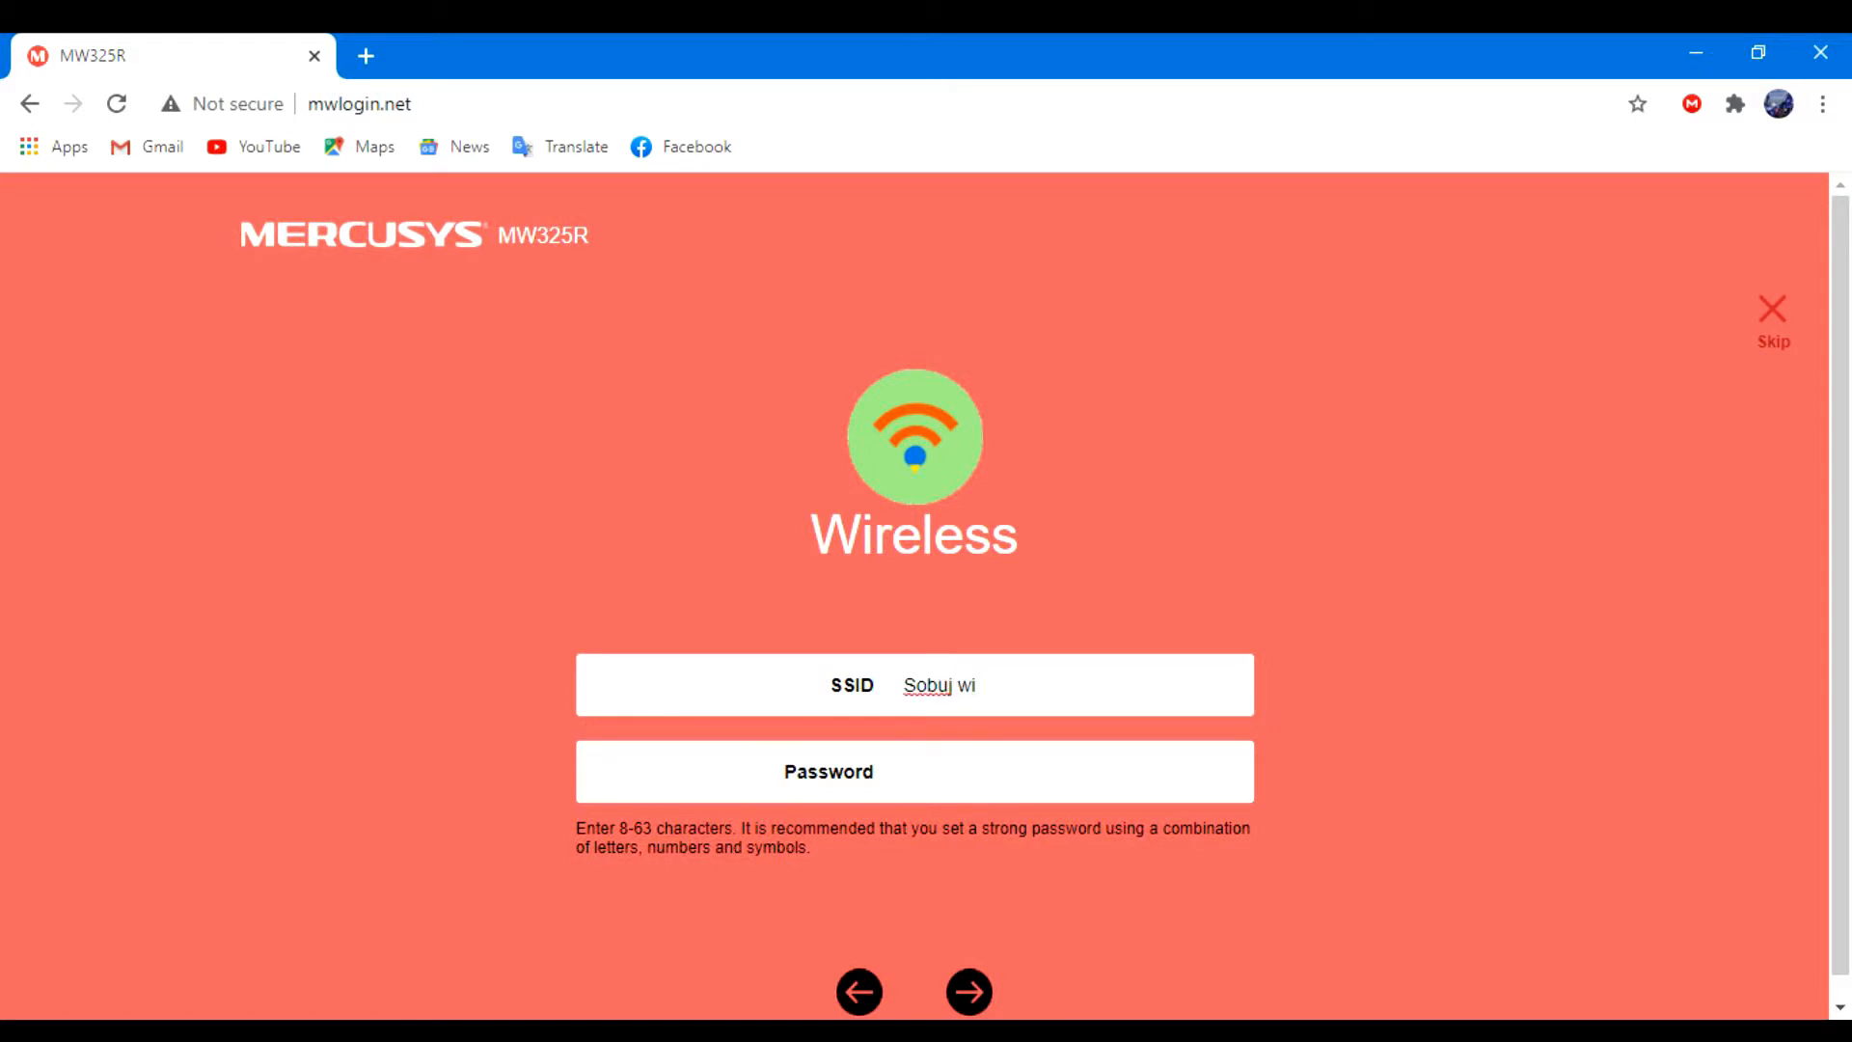
type("fi")
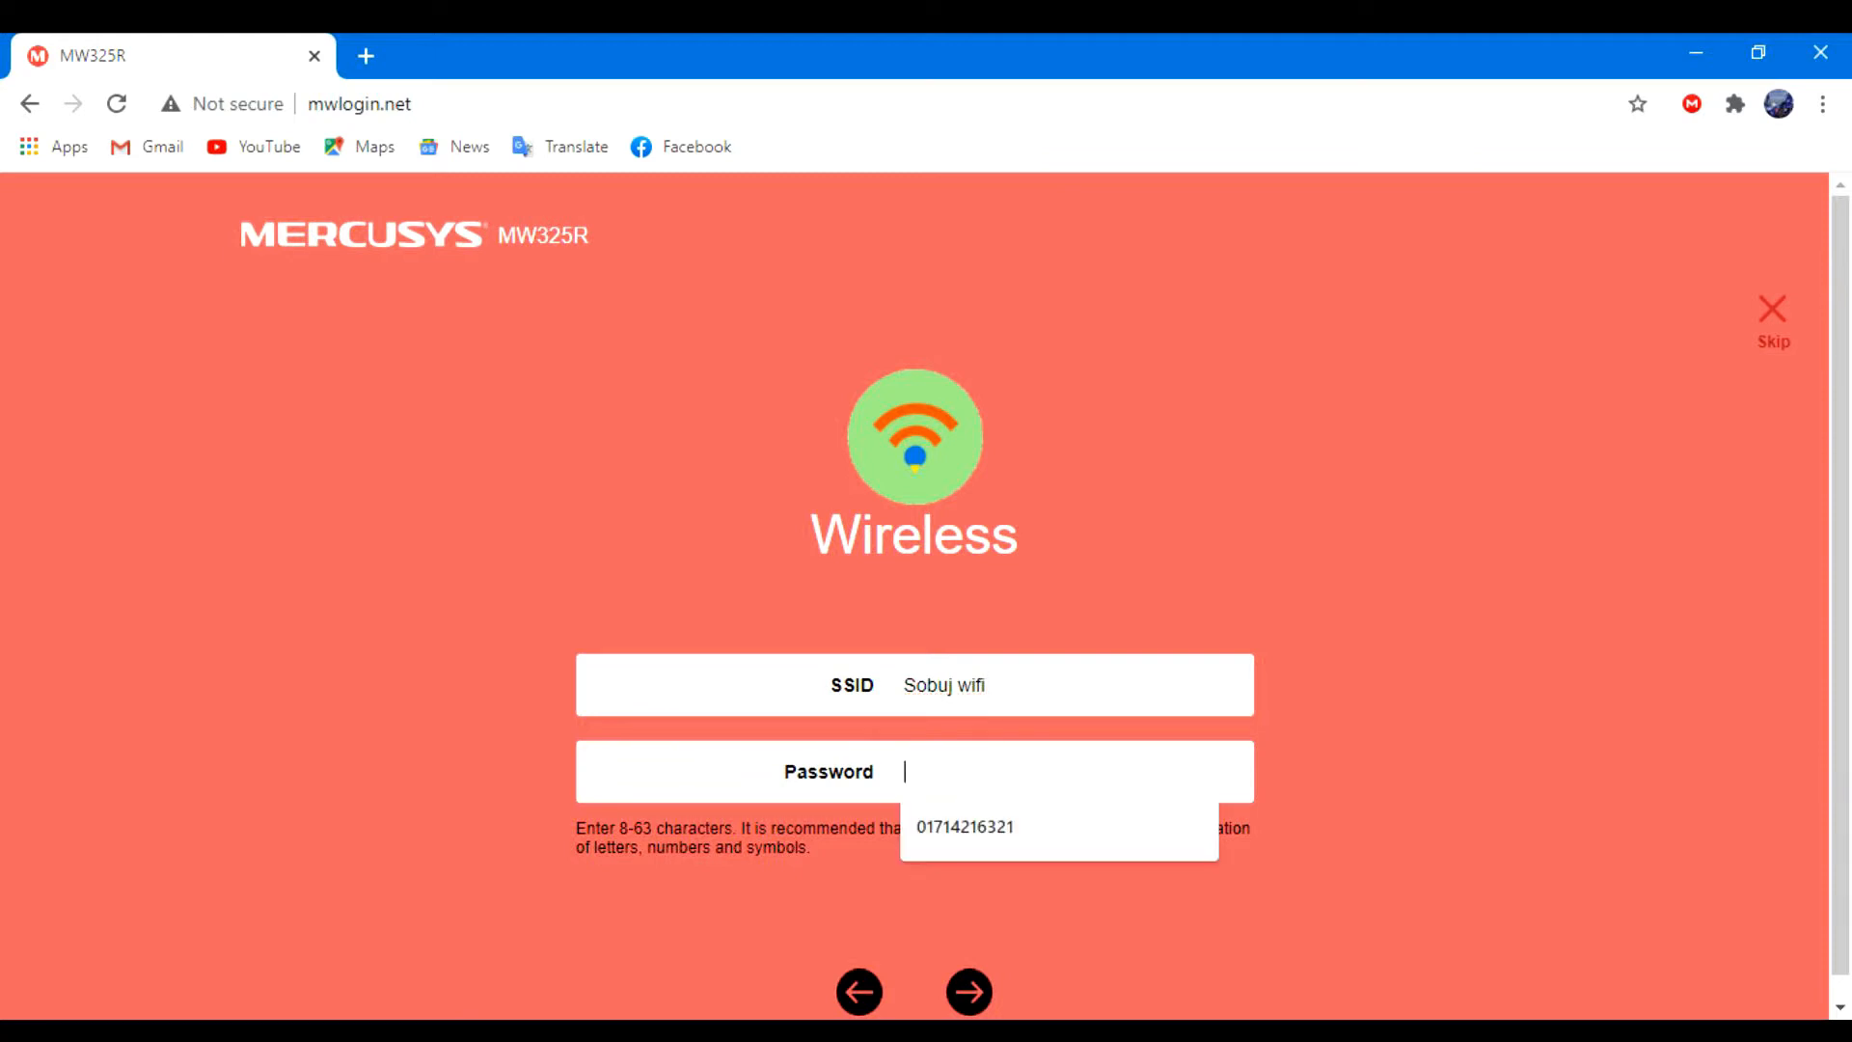
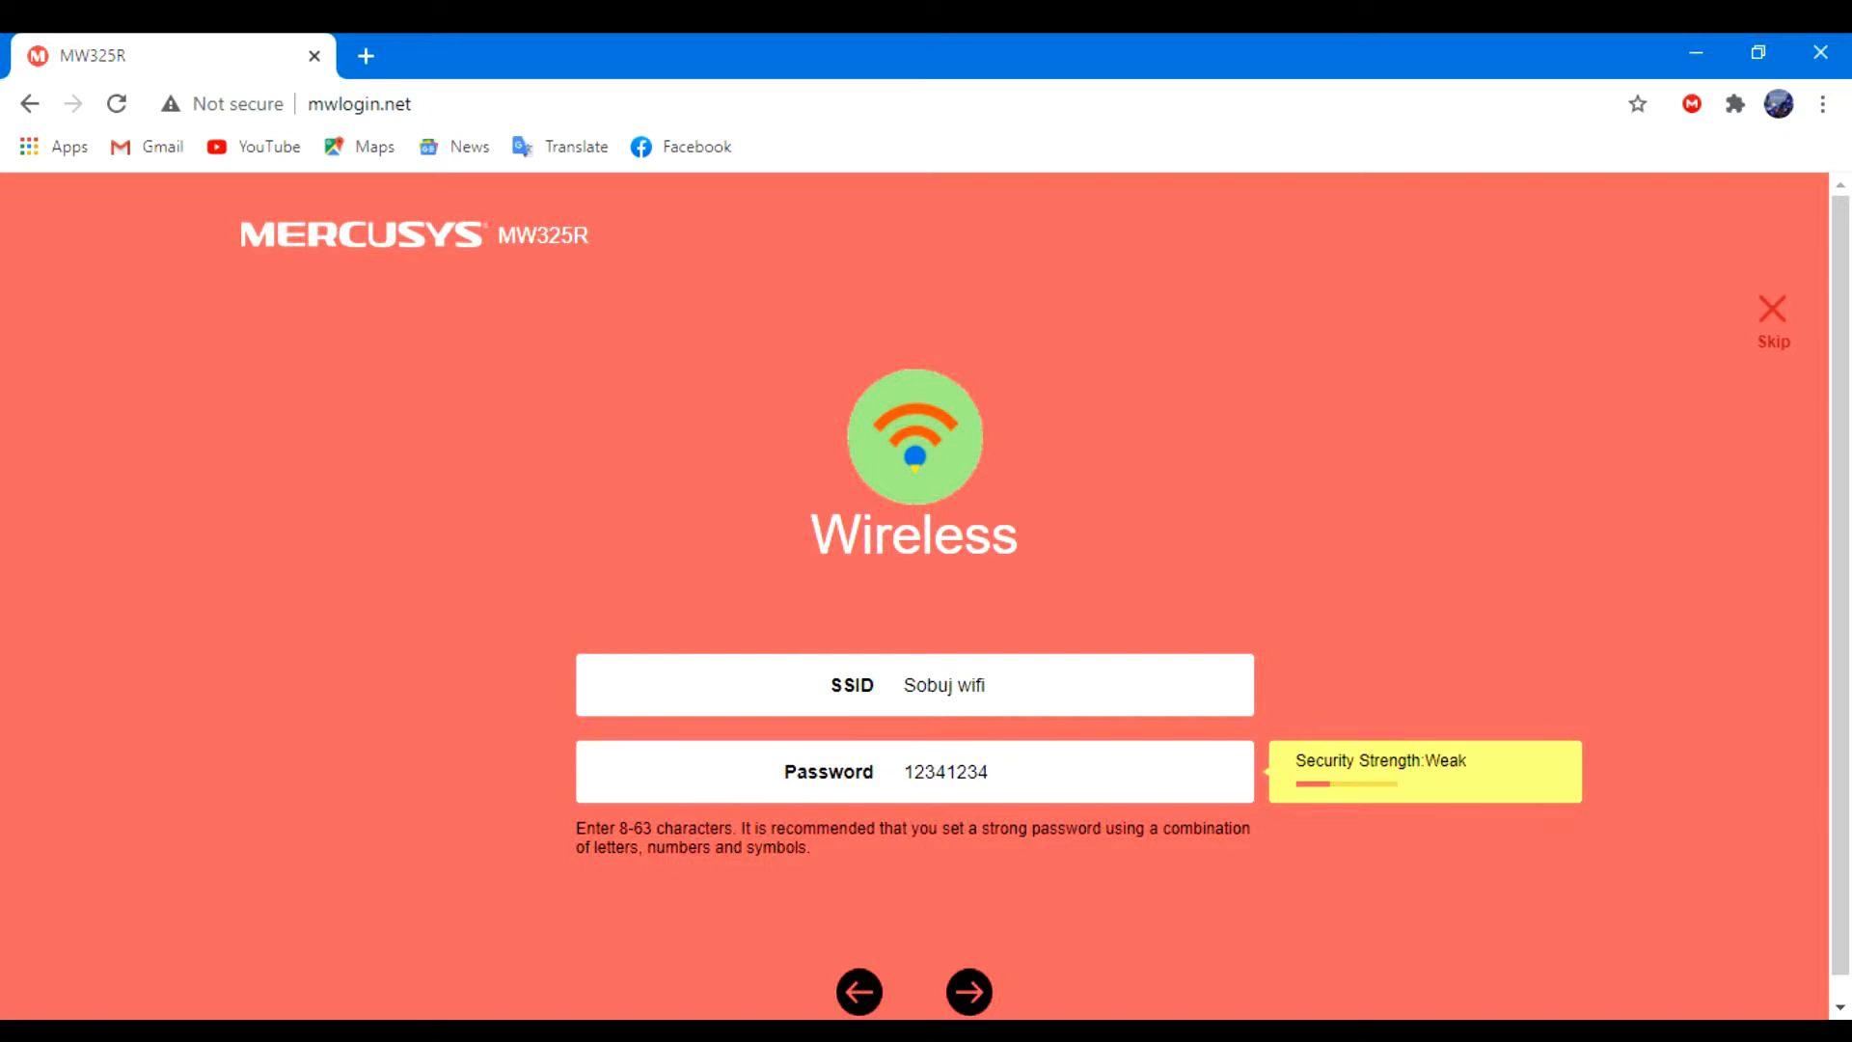
left_click(967, 993)
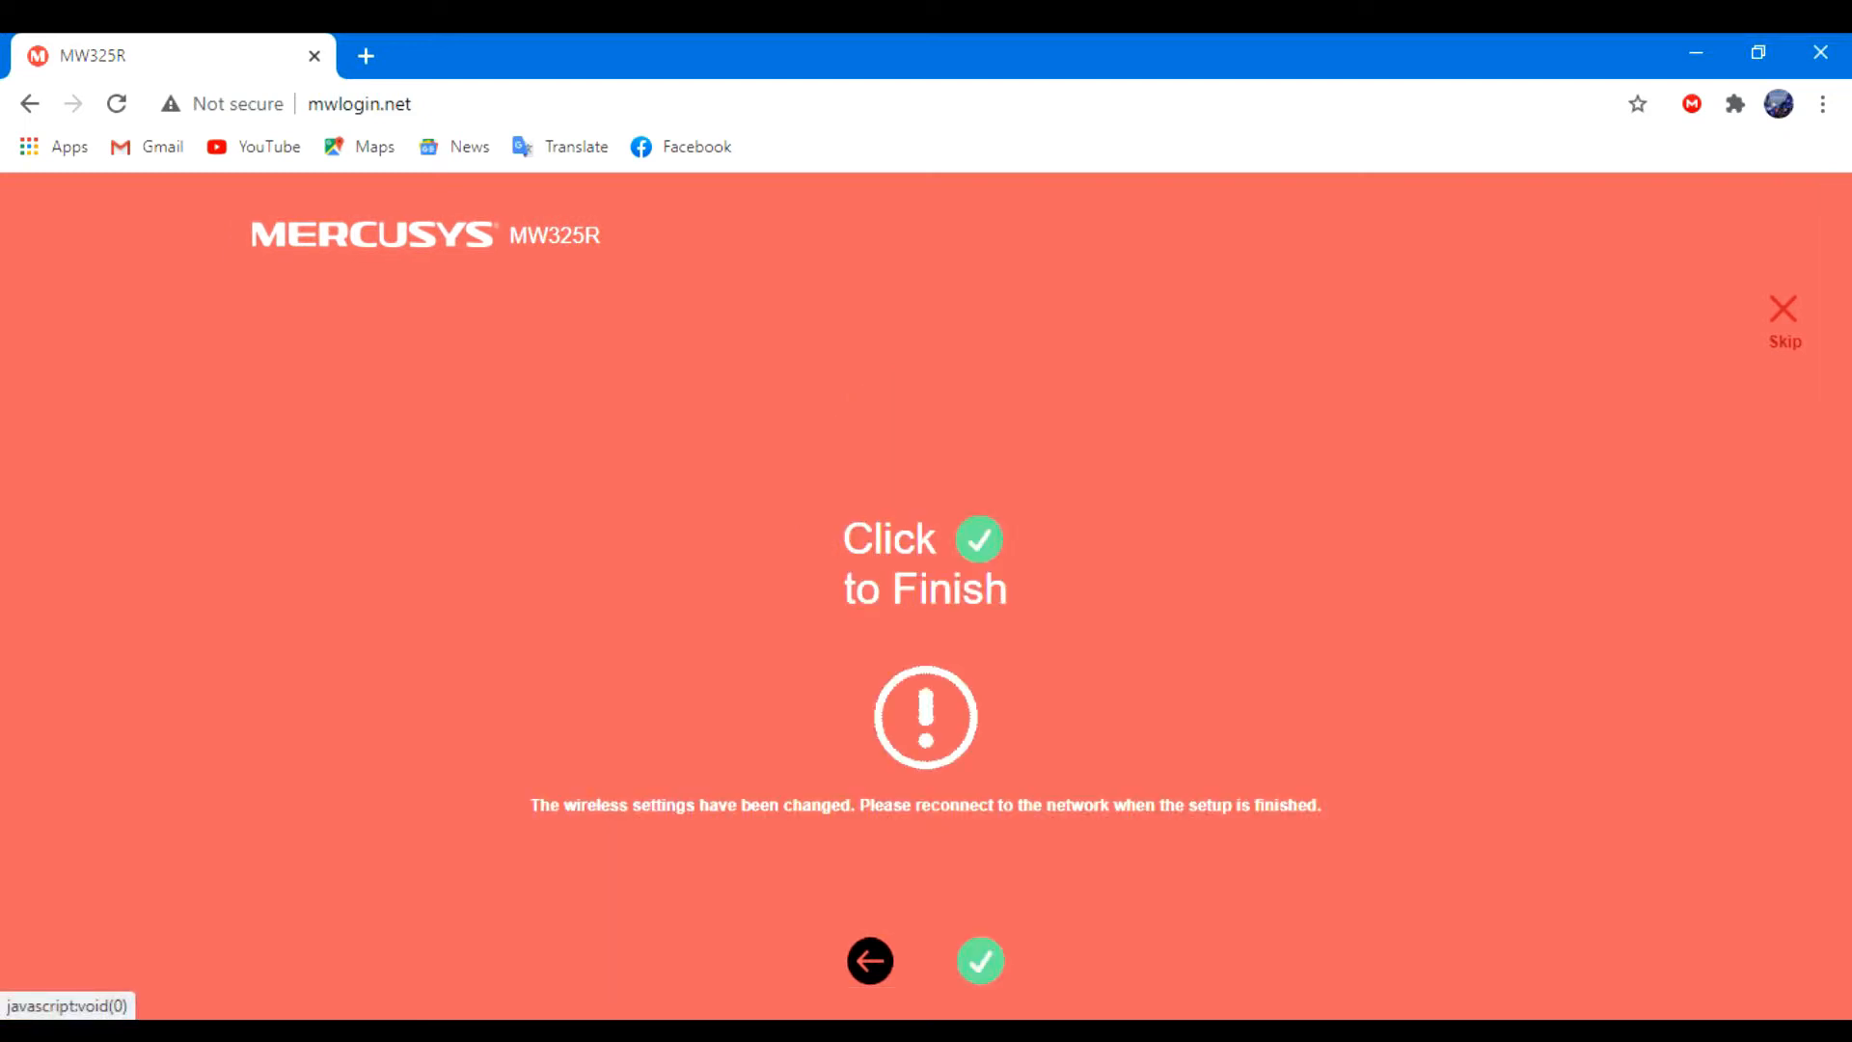
Confirm the quick setup with the green checkmark to apply all settings
left_click(980, 960)
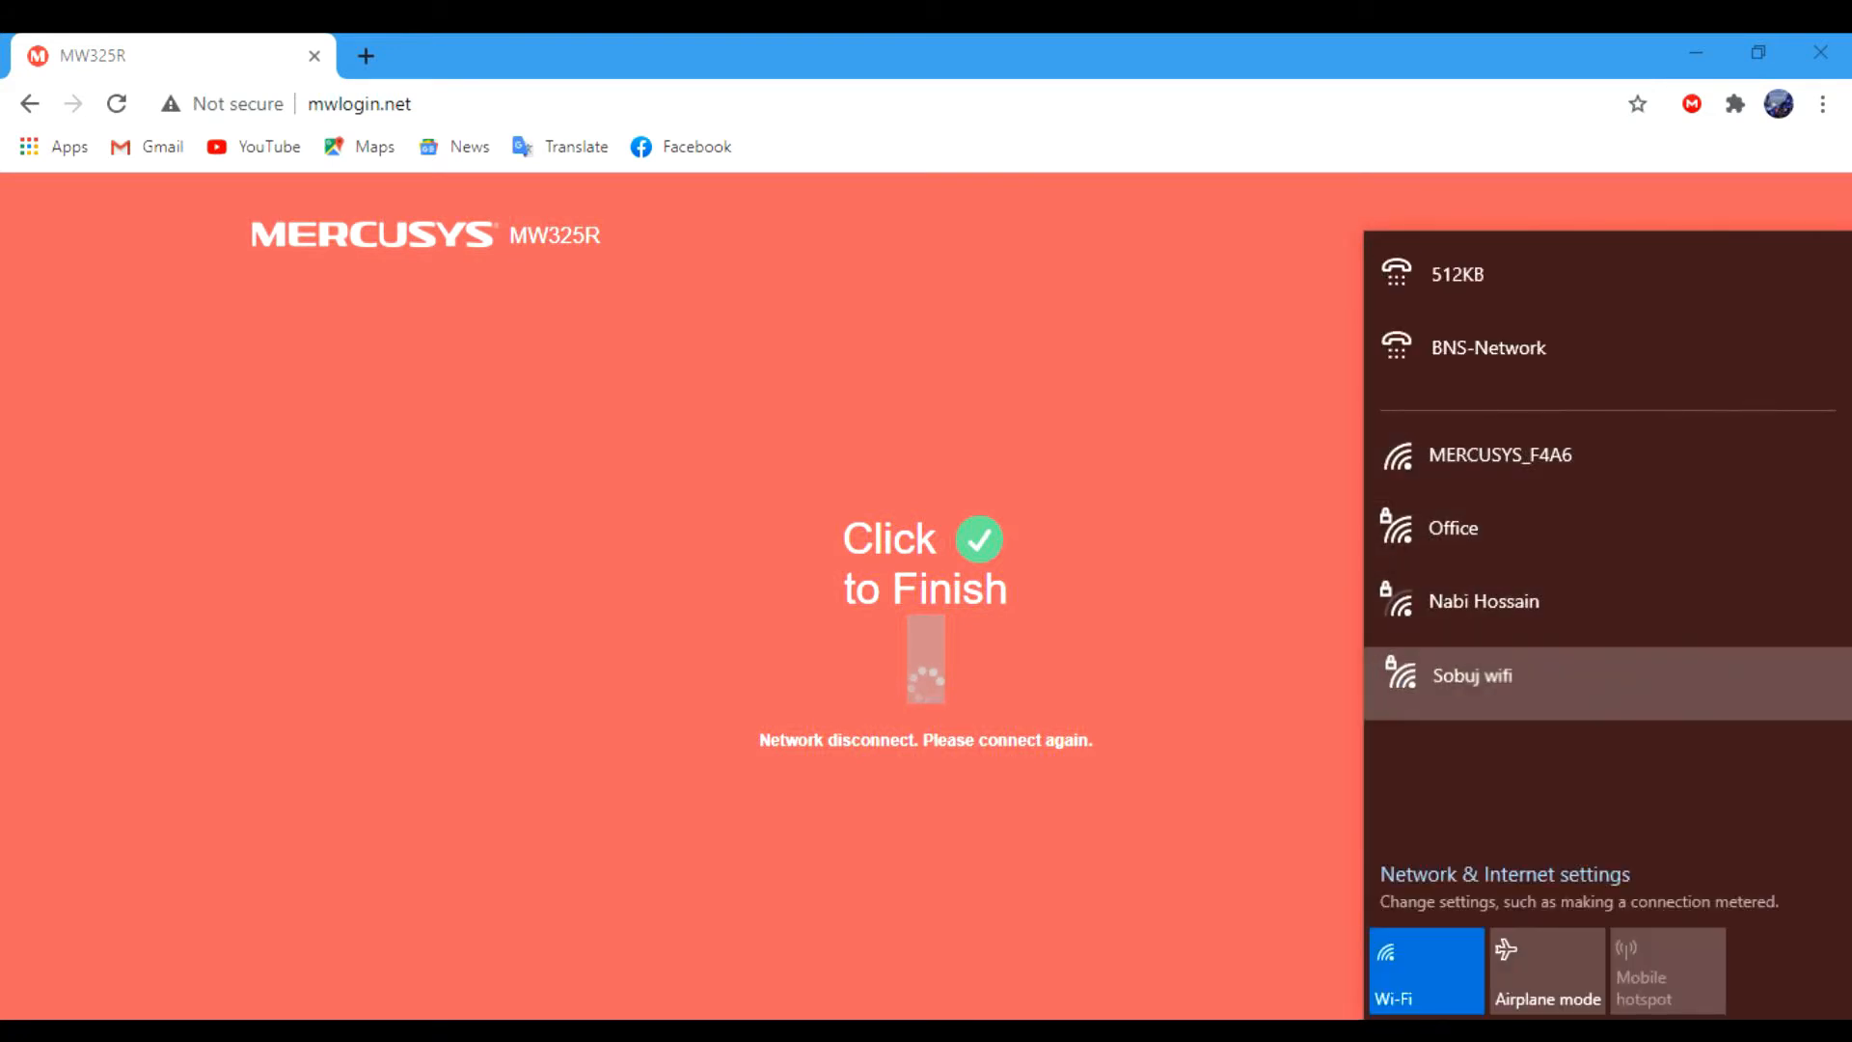
Join the Sobuj wifi network from the Windows flyout using its security key
left_click(1472, 675)
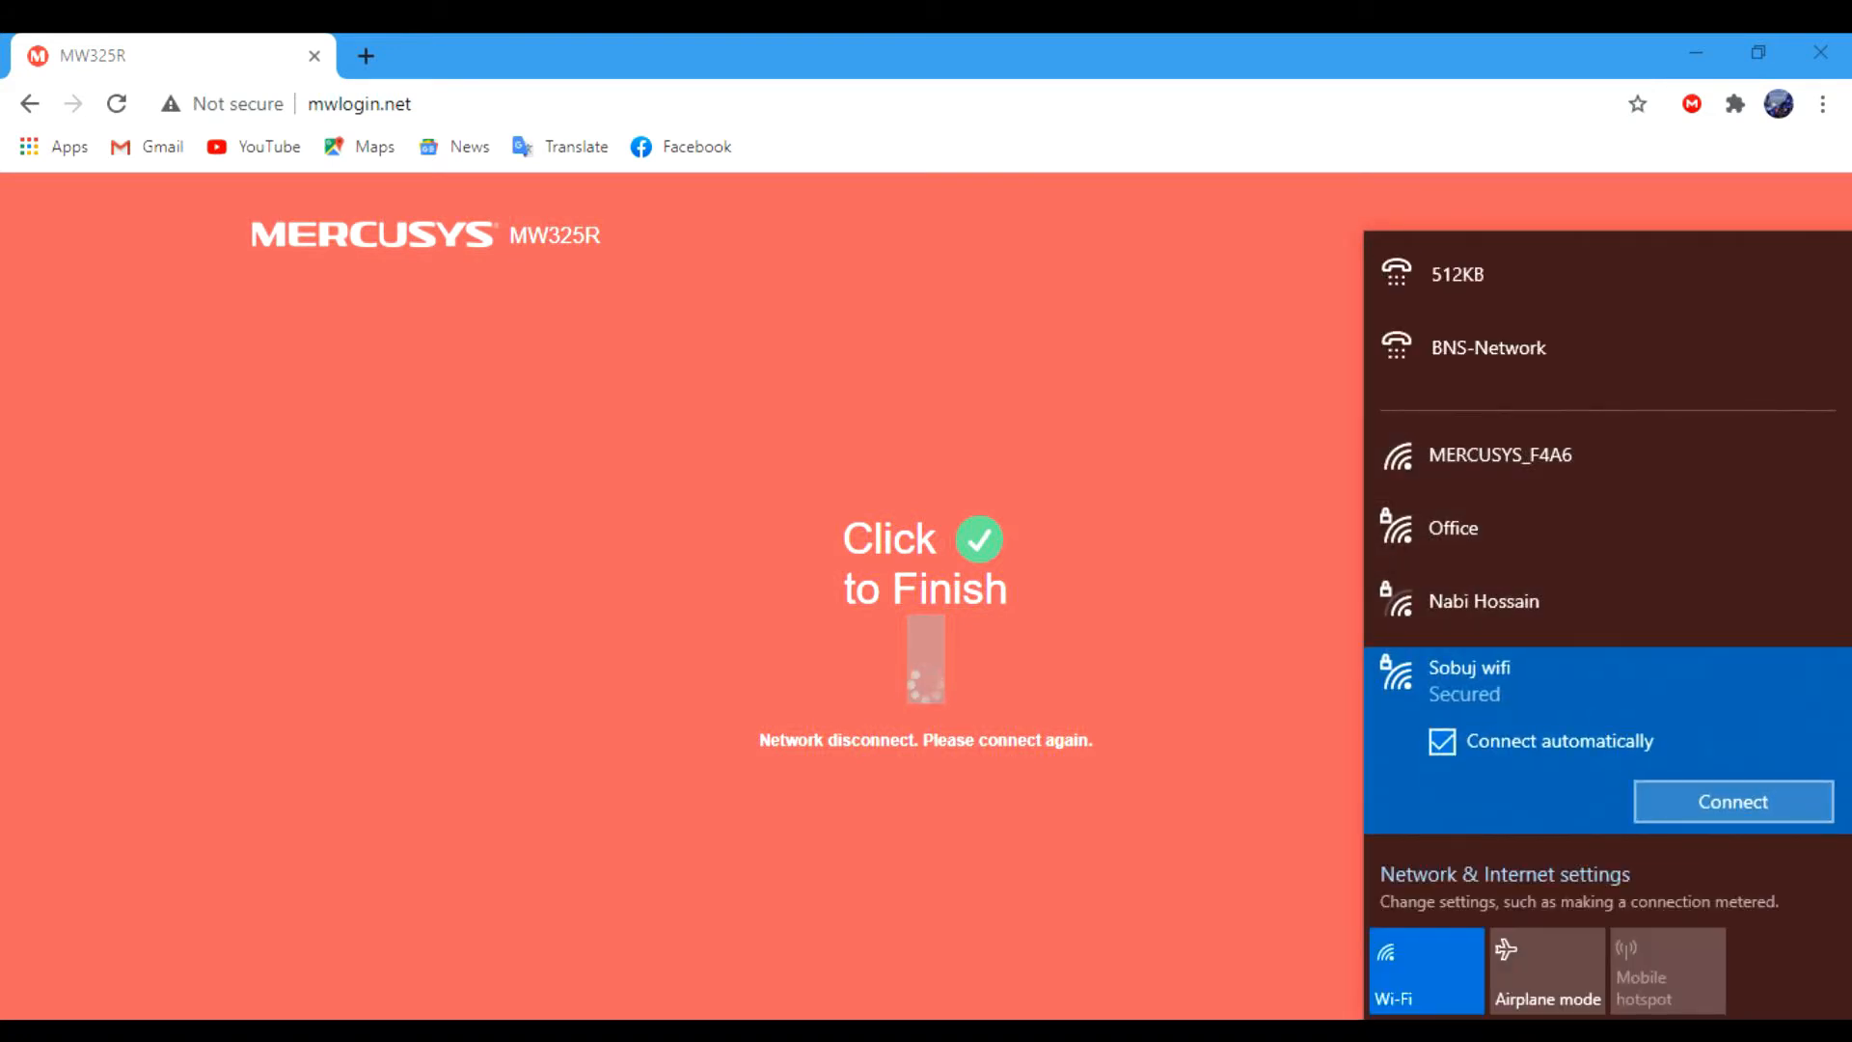
left_click(1732, 801)
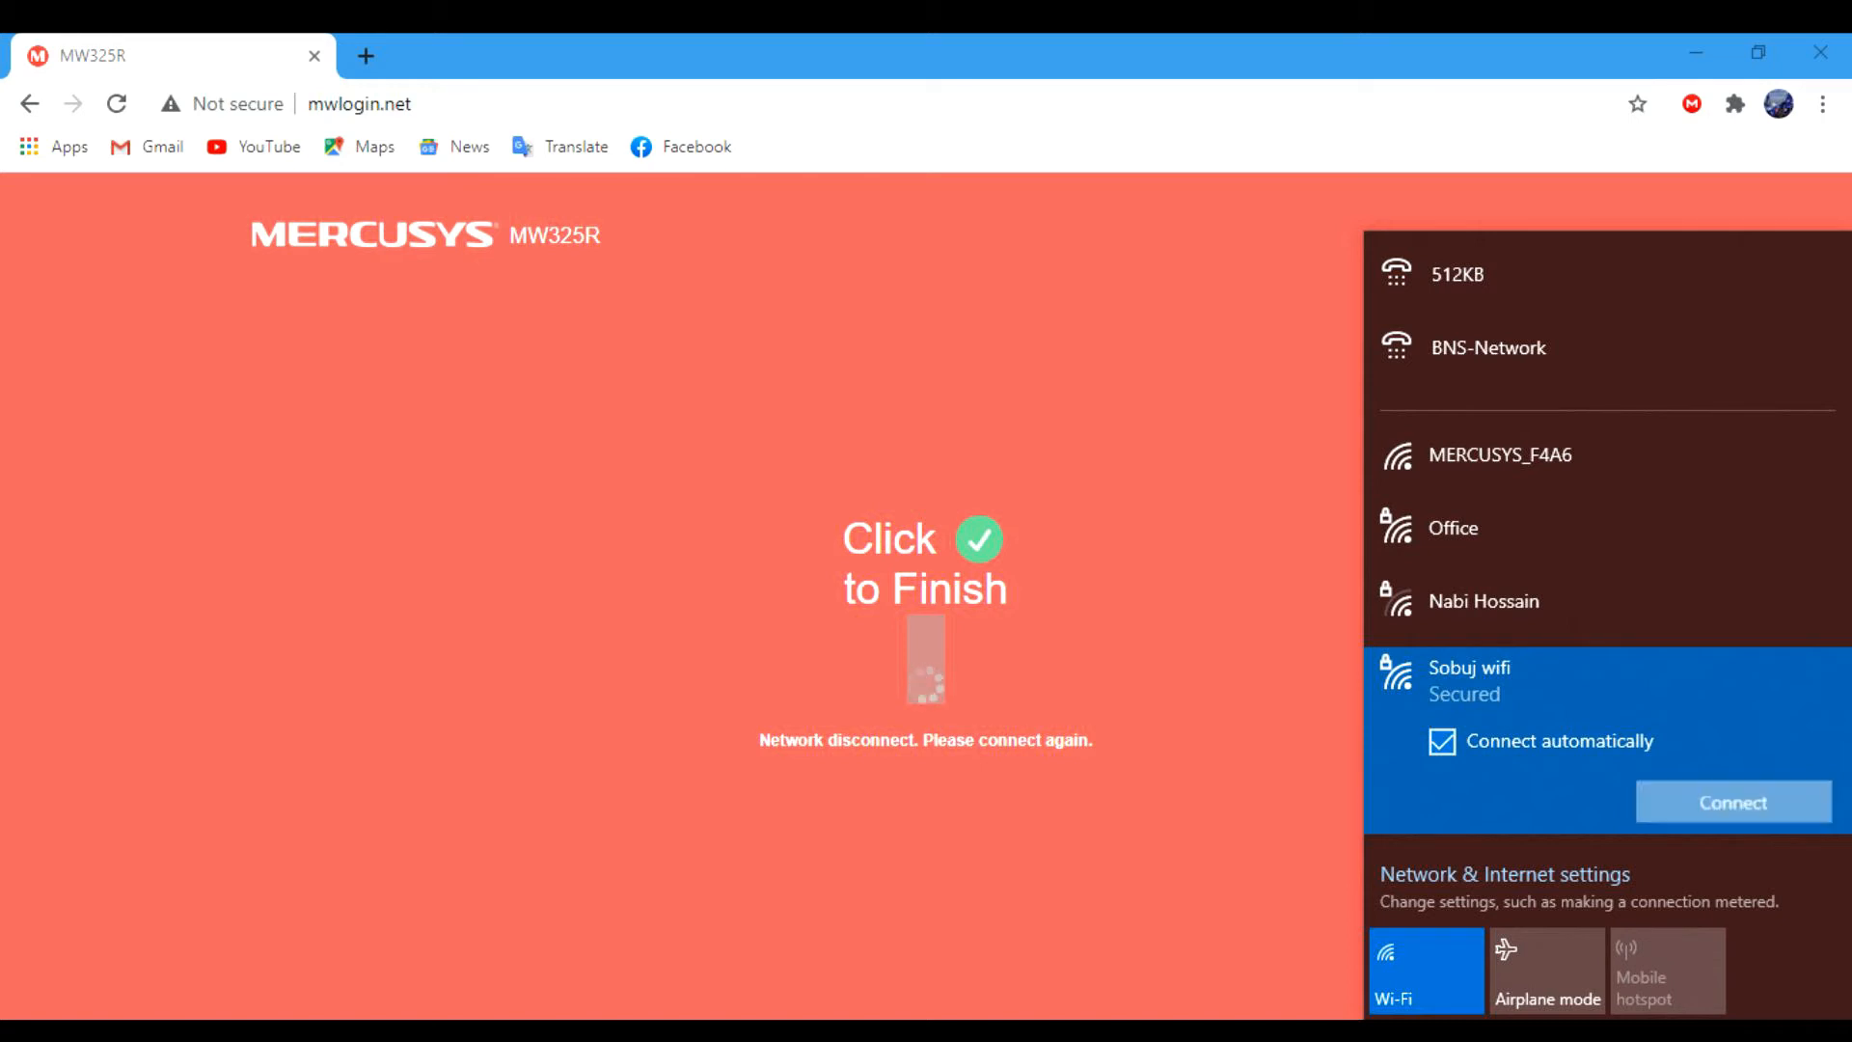
left_click(1734, 802)
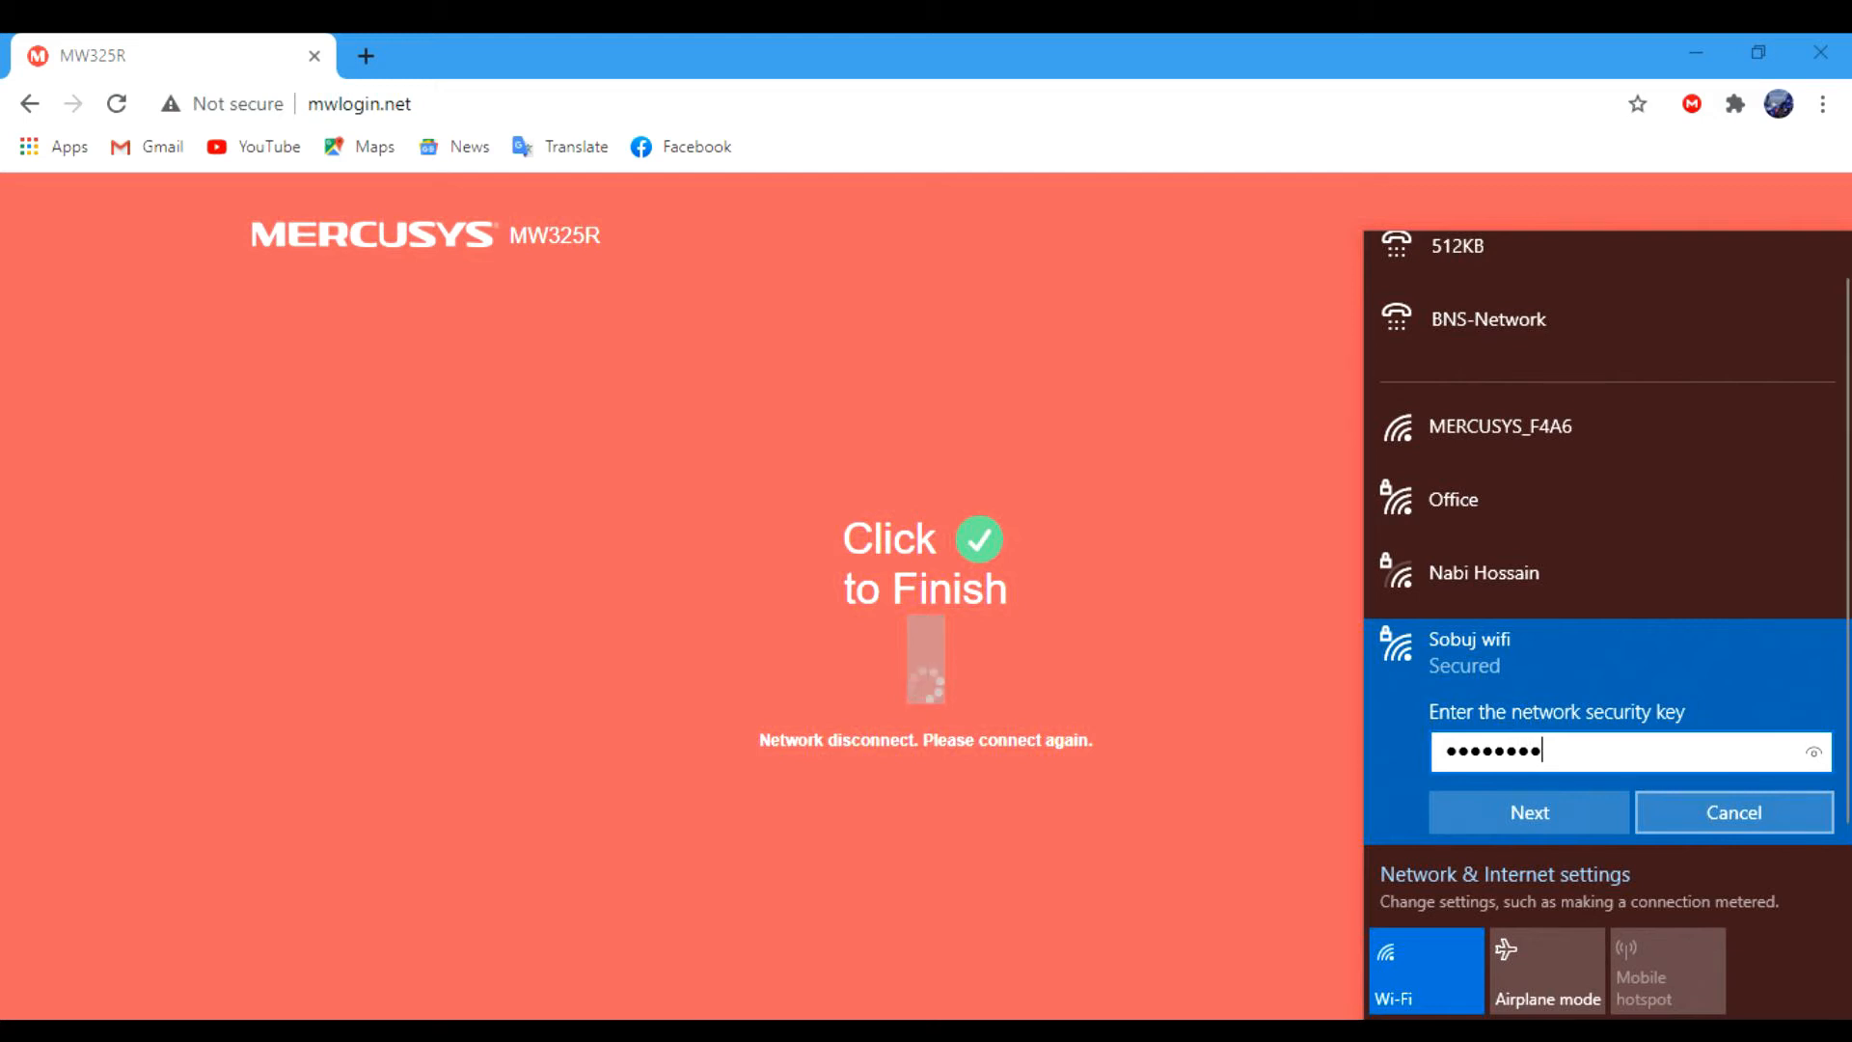
left_click(1529, 812)
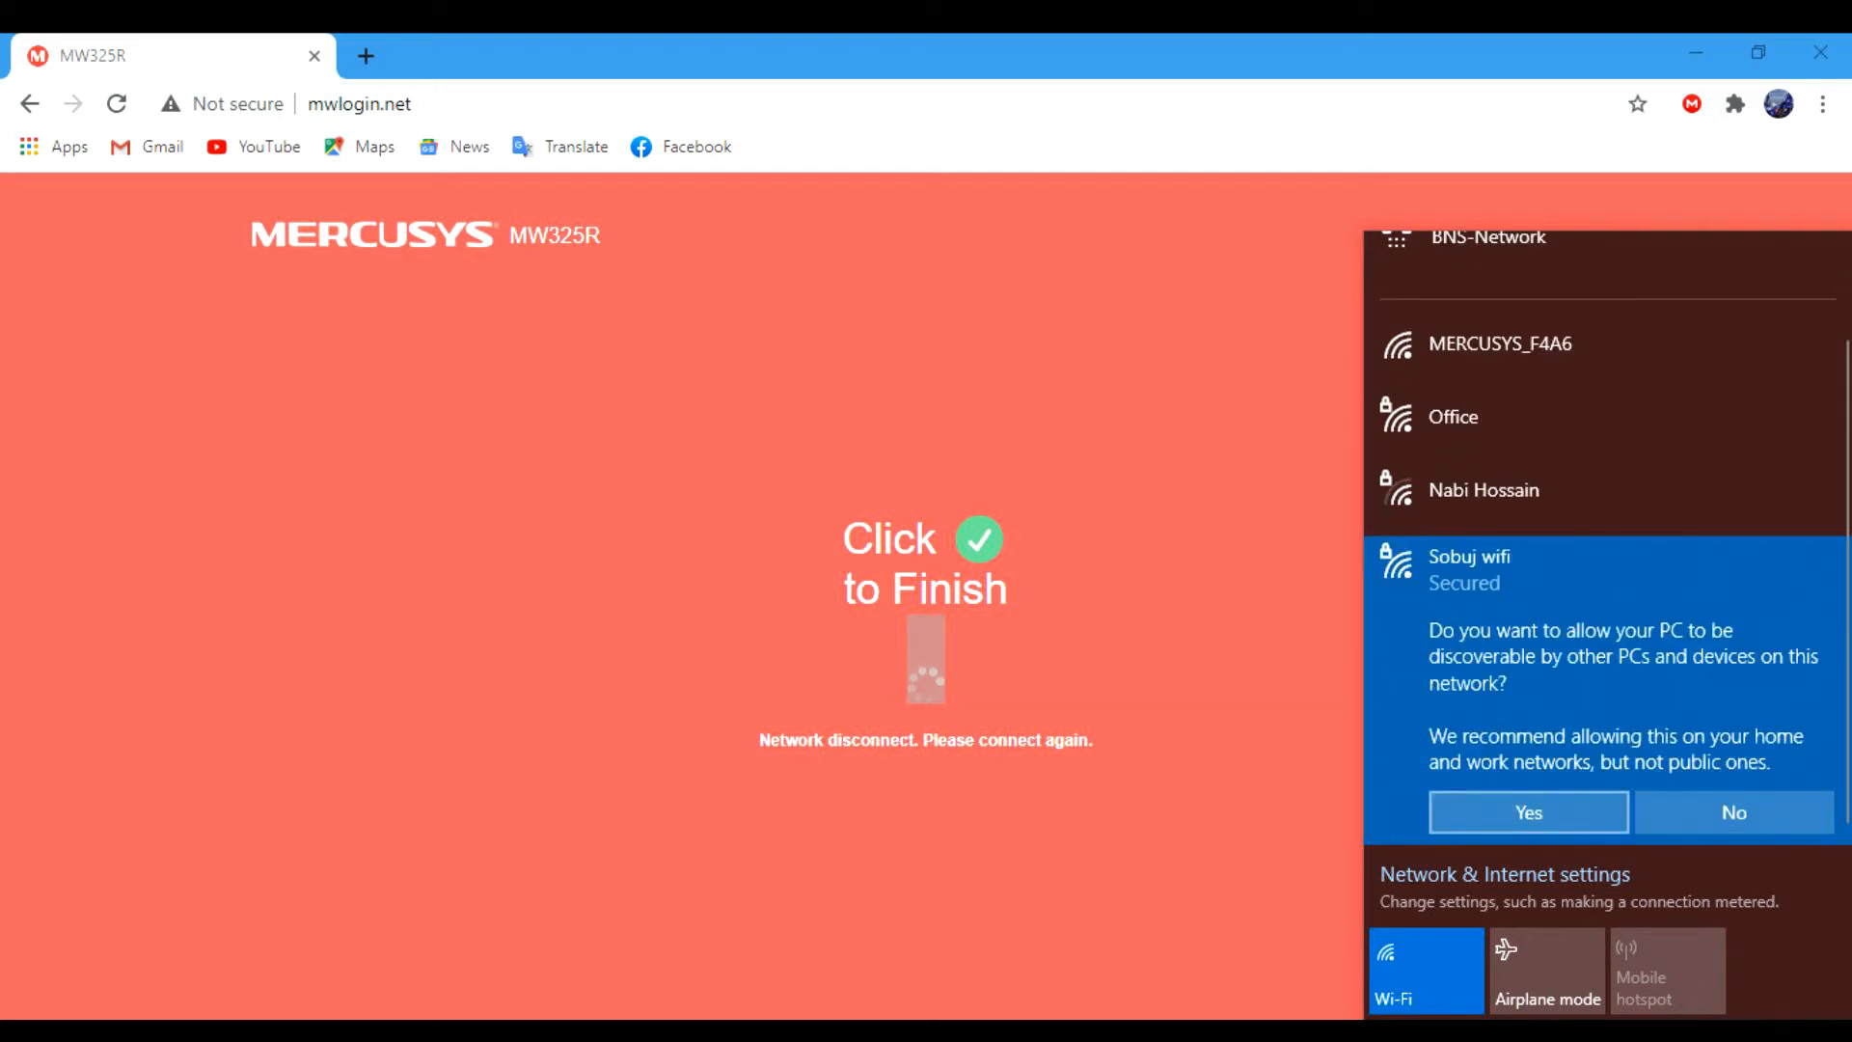
left_click(1528, 812)
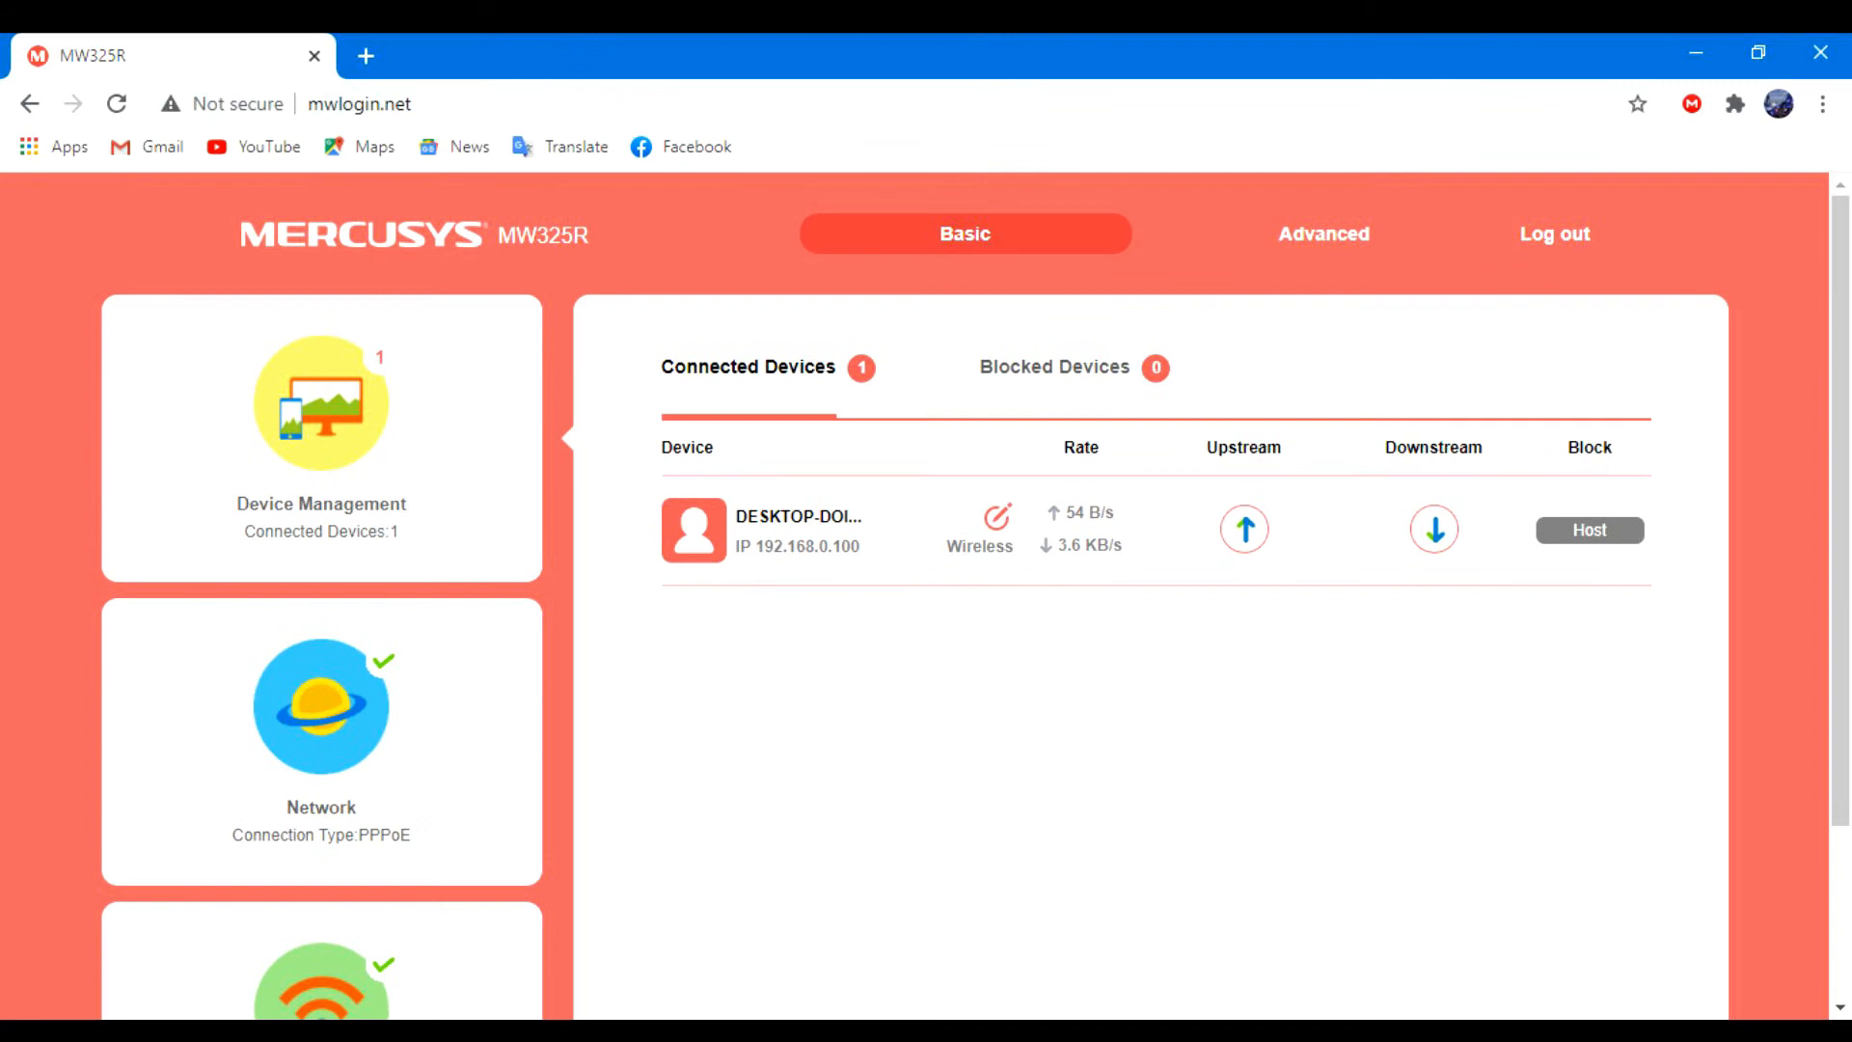
Check that WAN status under Network > Advanced reads Connected with PPPoE
scroll("down", 3)
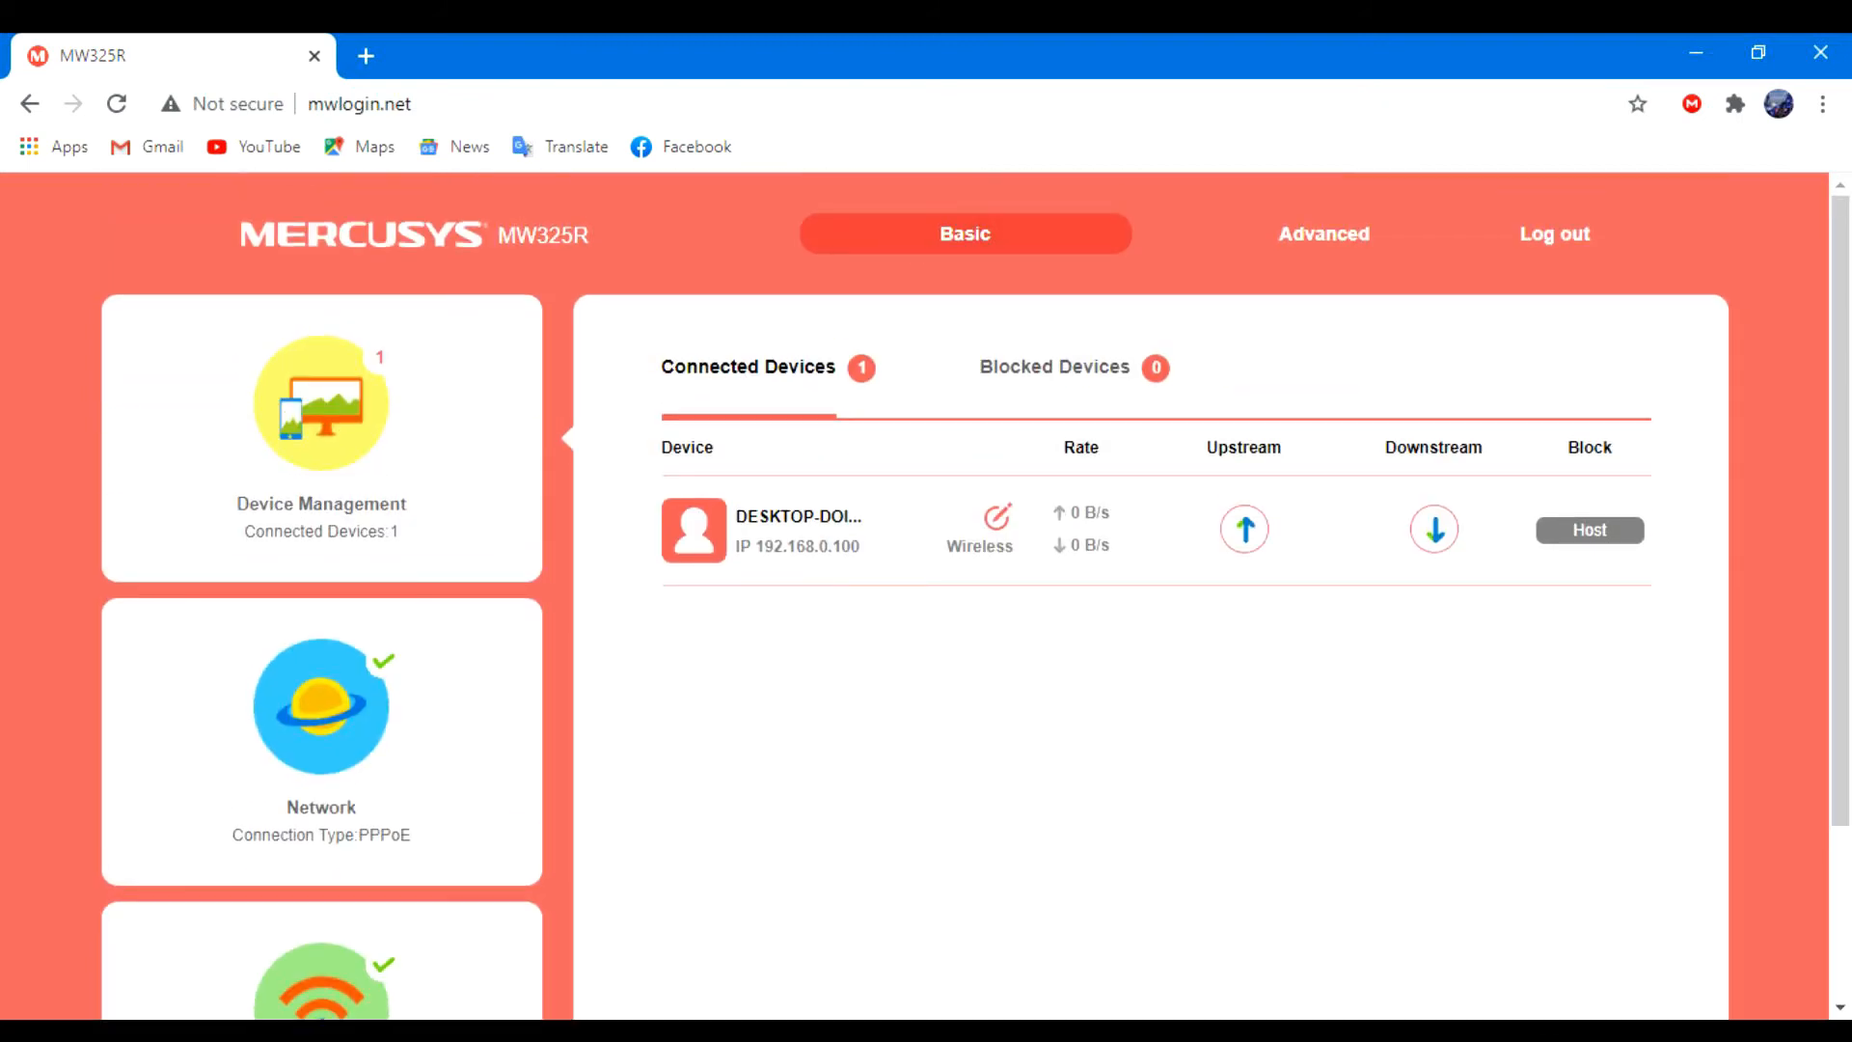
left_click(320, 711)
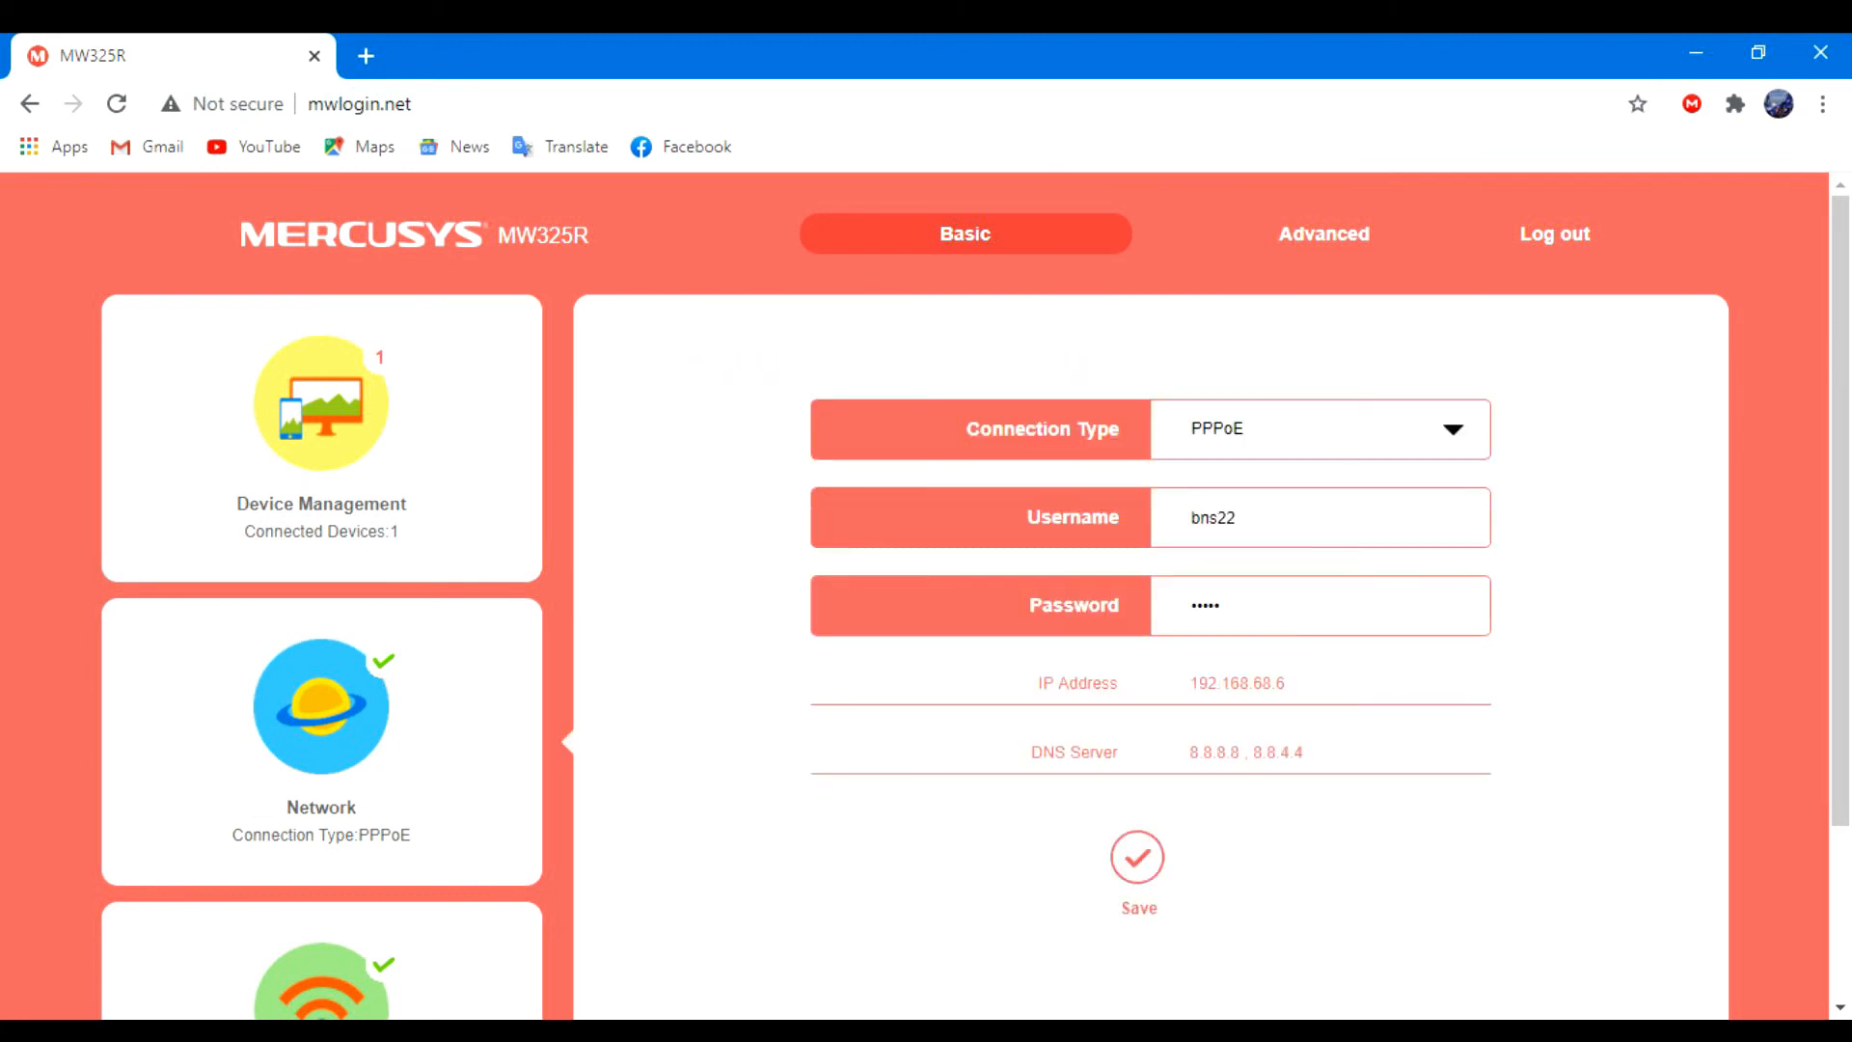
left_click(1323, 234)
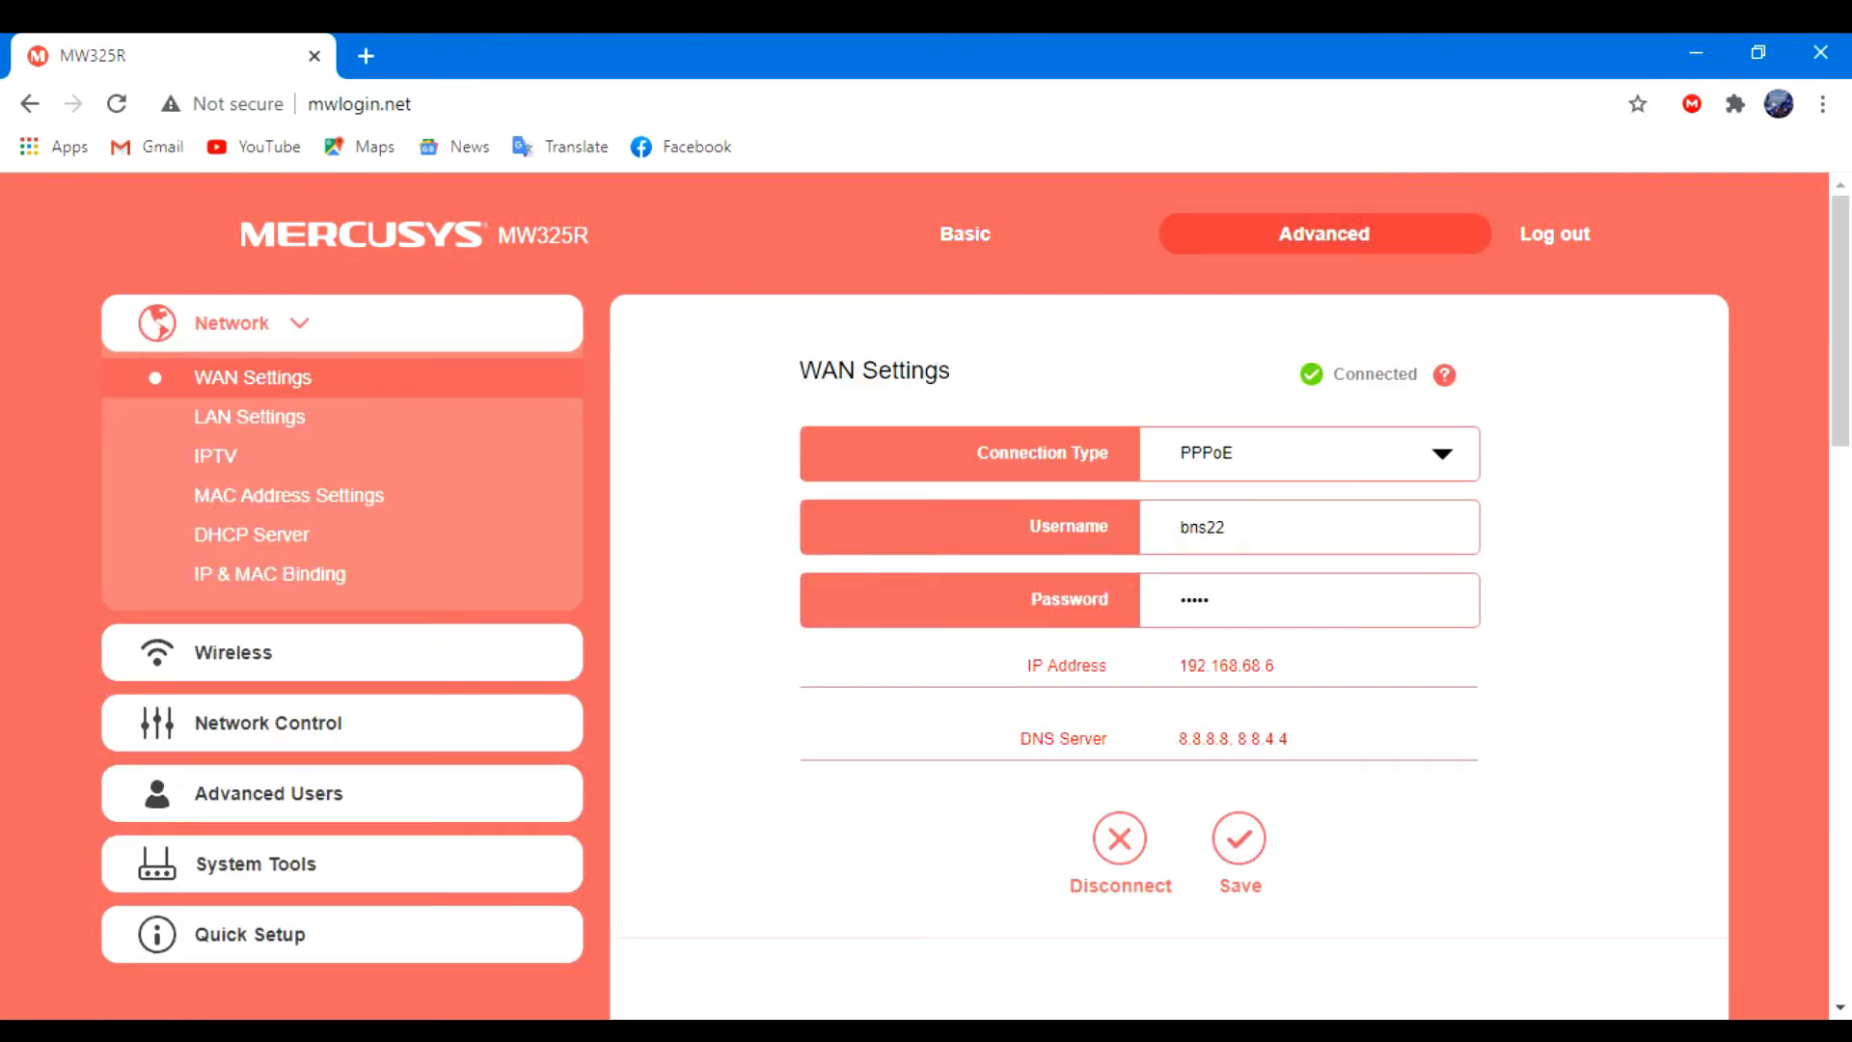
scroll("down", 3)
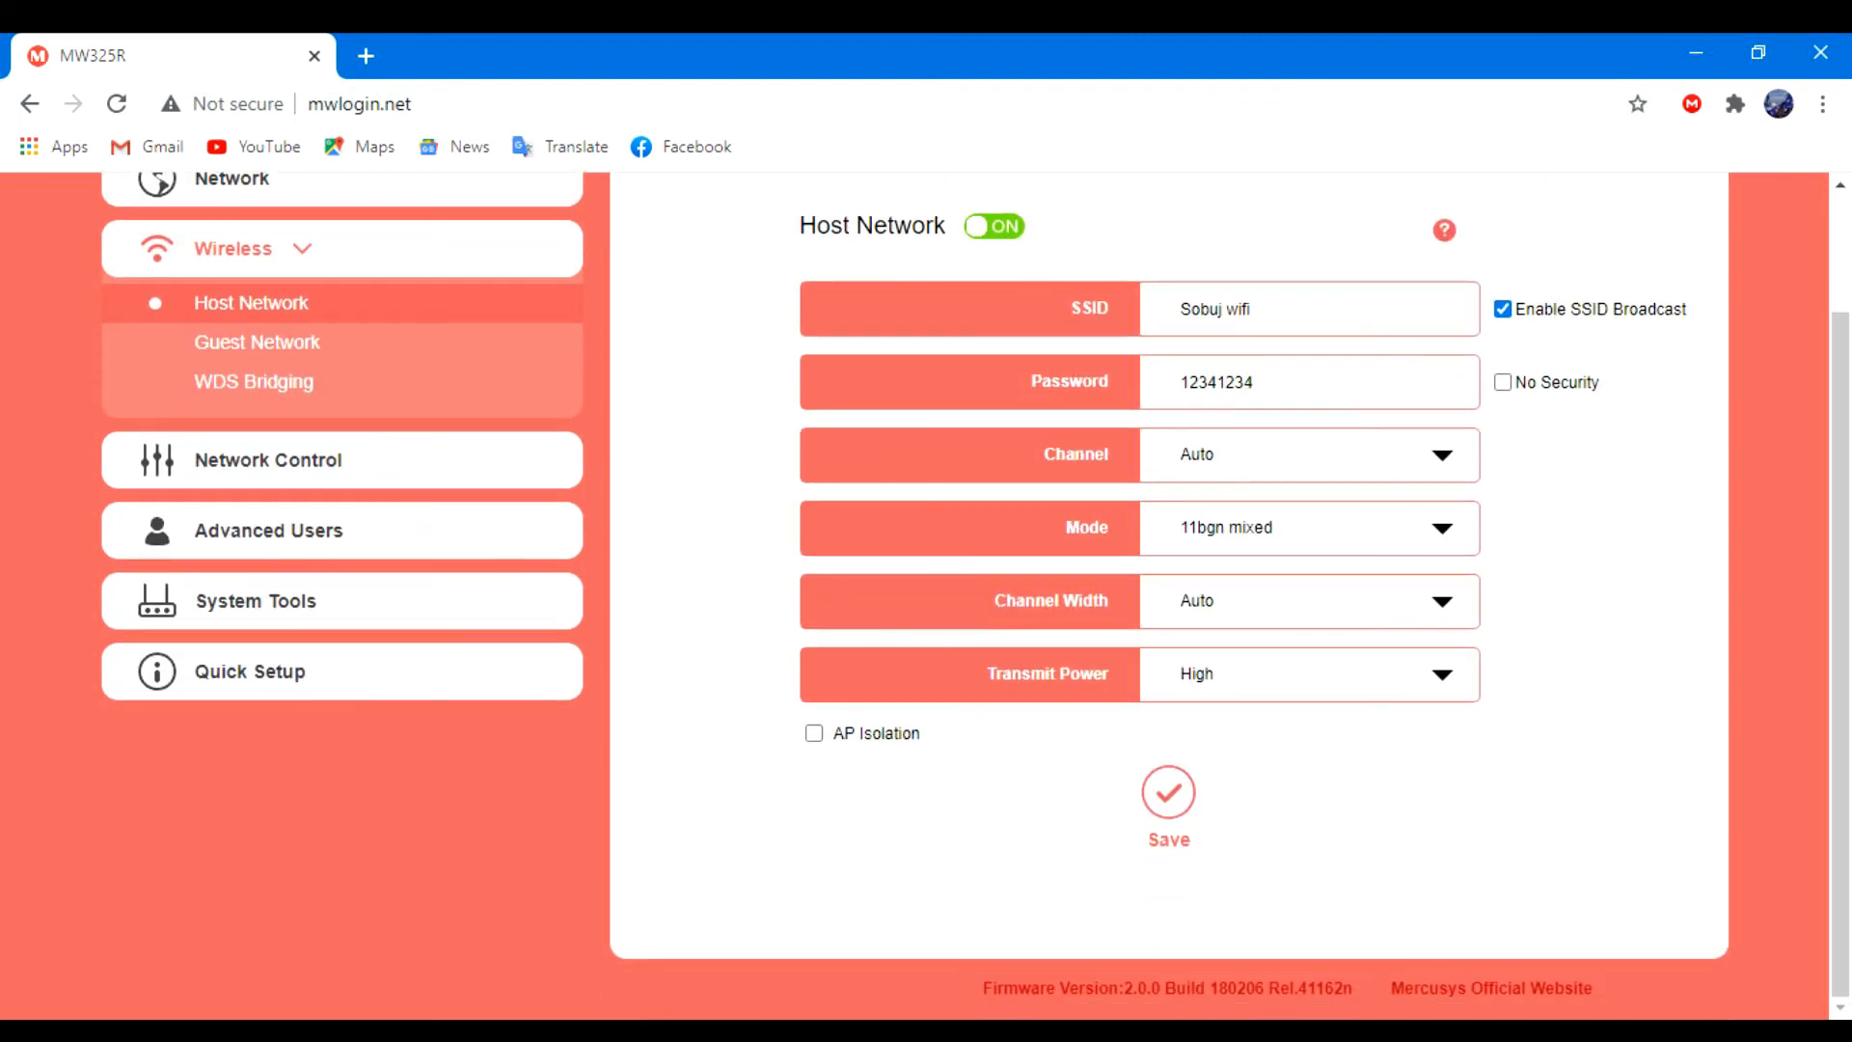
scroll("up", 3)
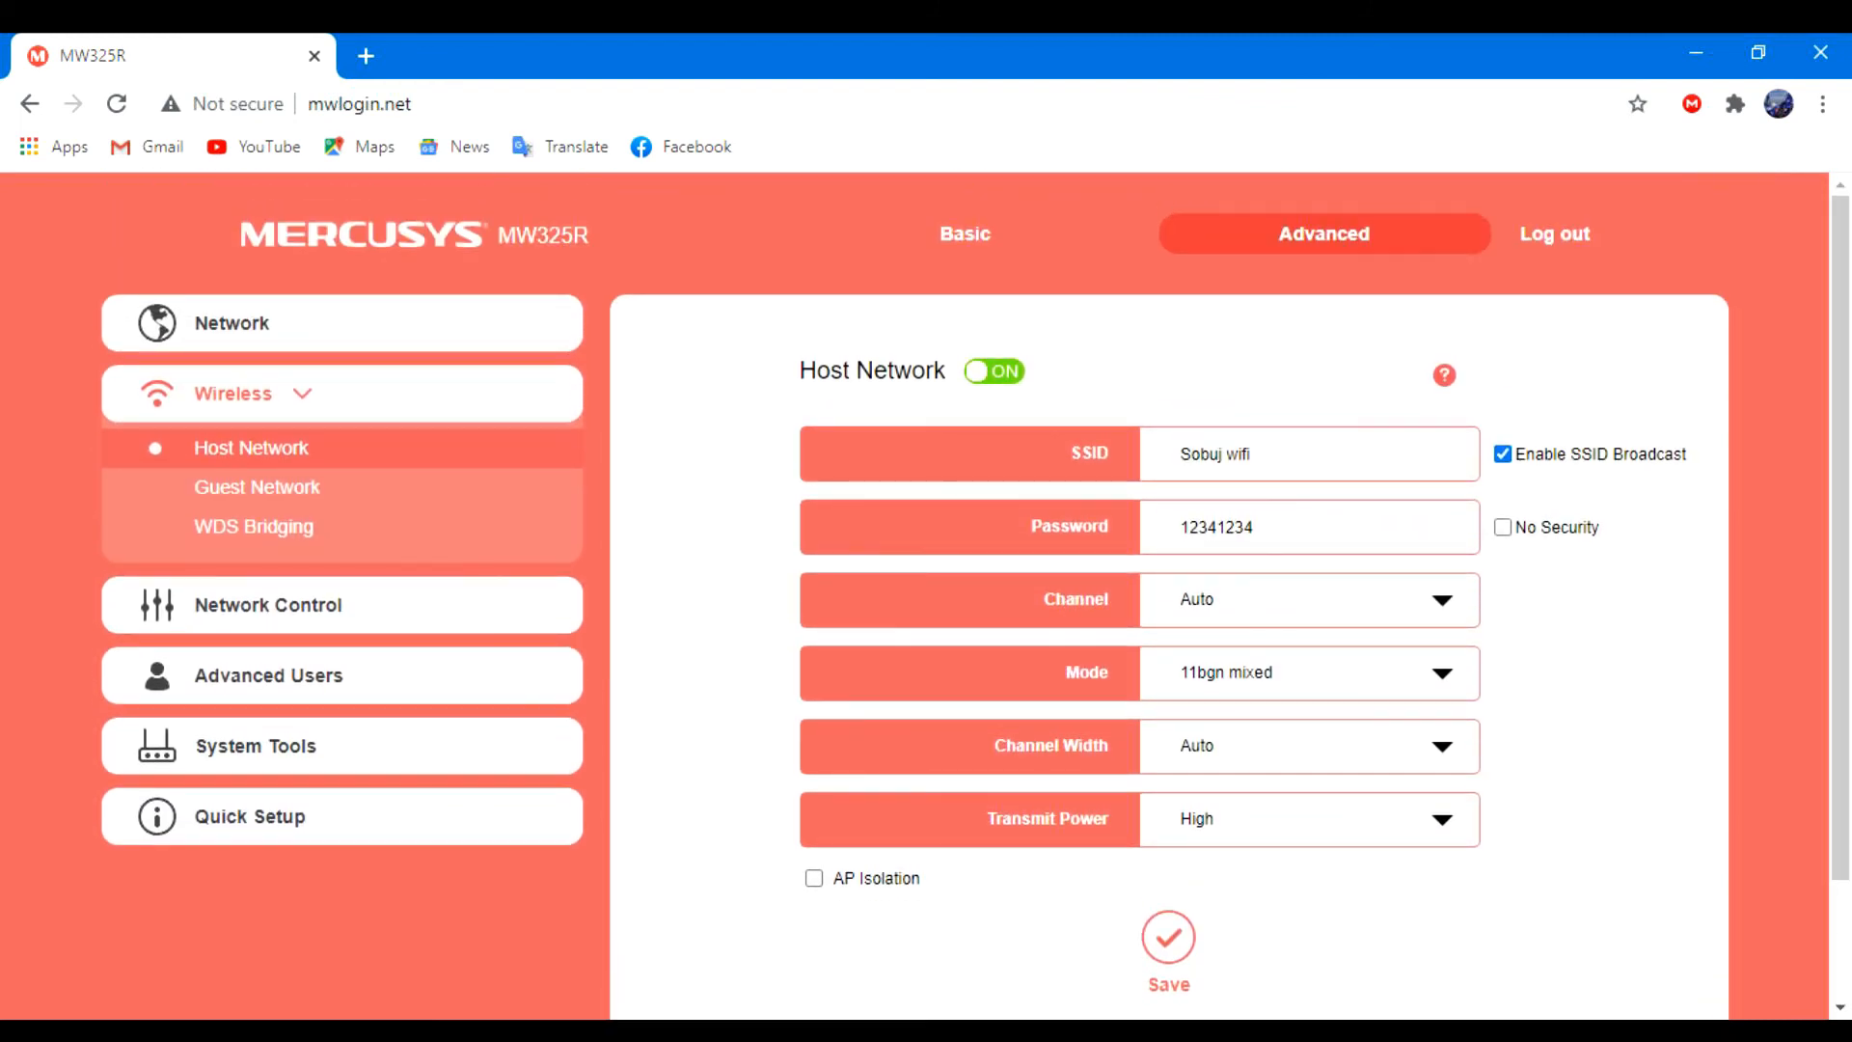
Play a YouTube video in a new browser tab to confirm internet access
left_click(365, 55)
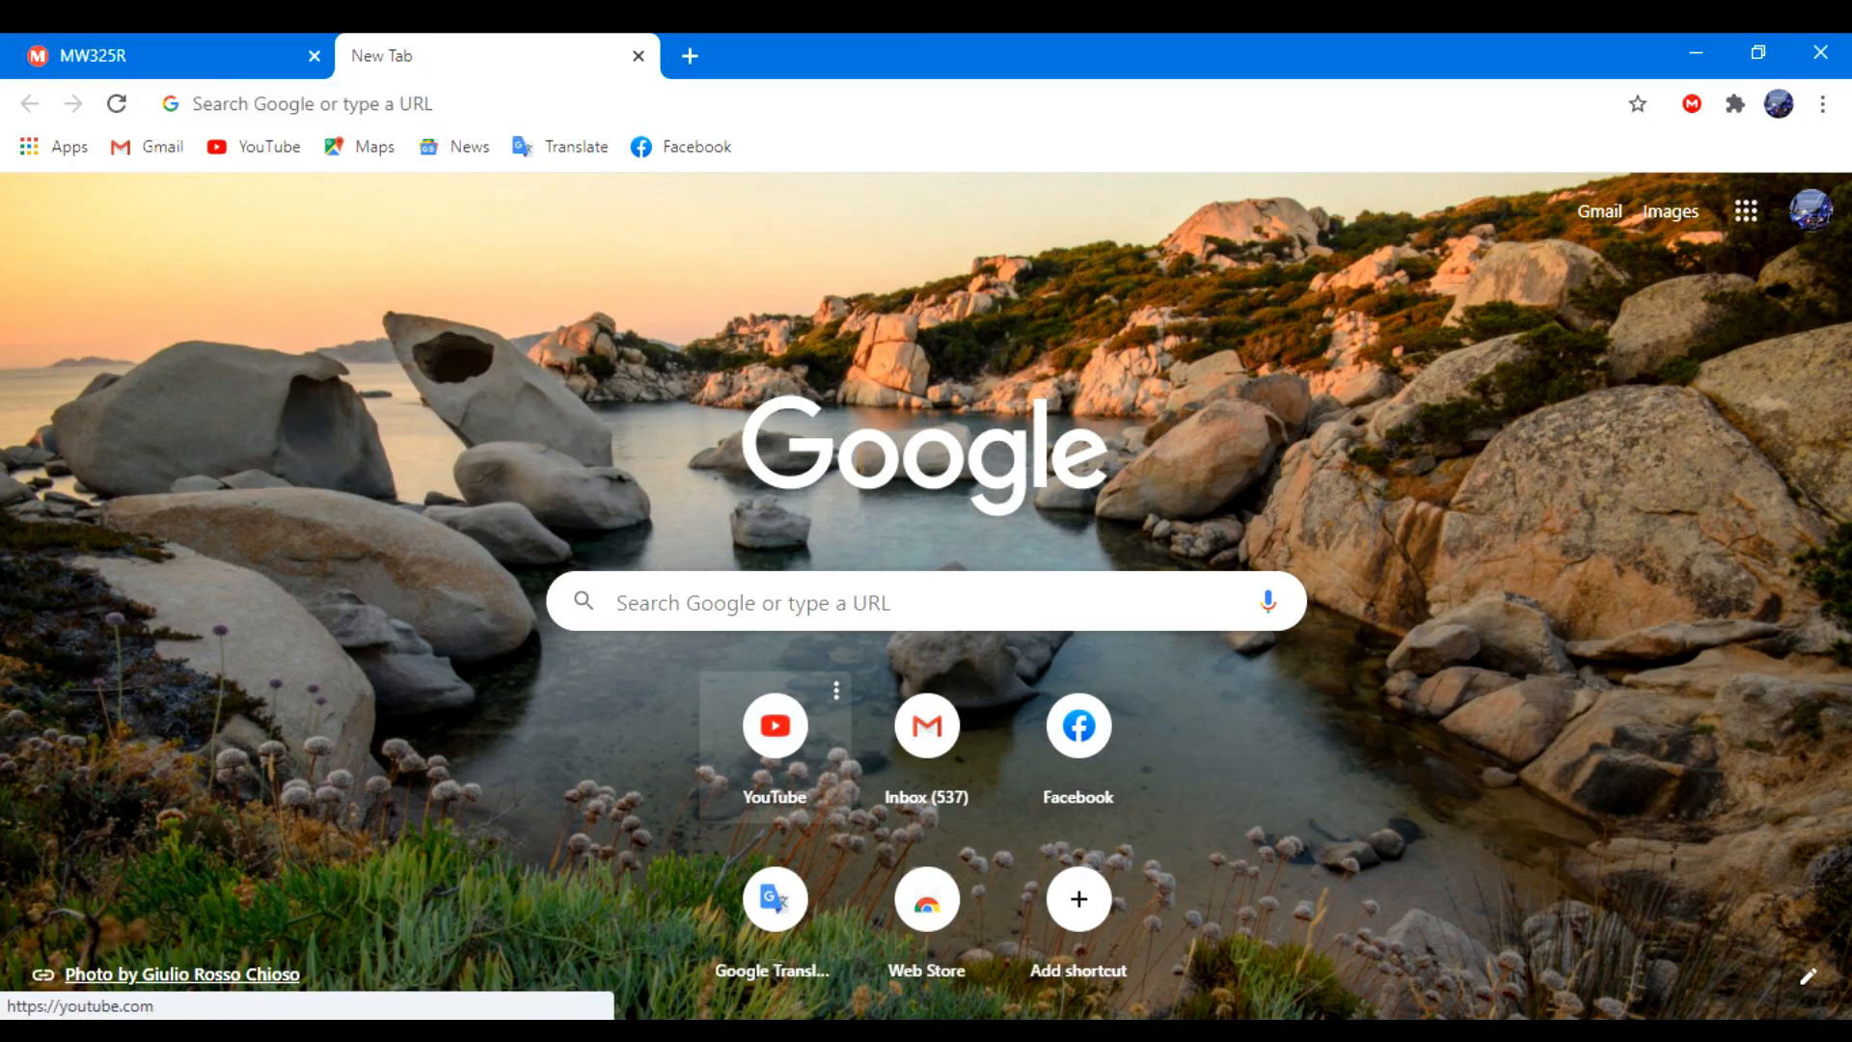
left_click(774, 725)
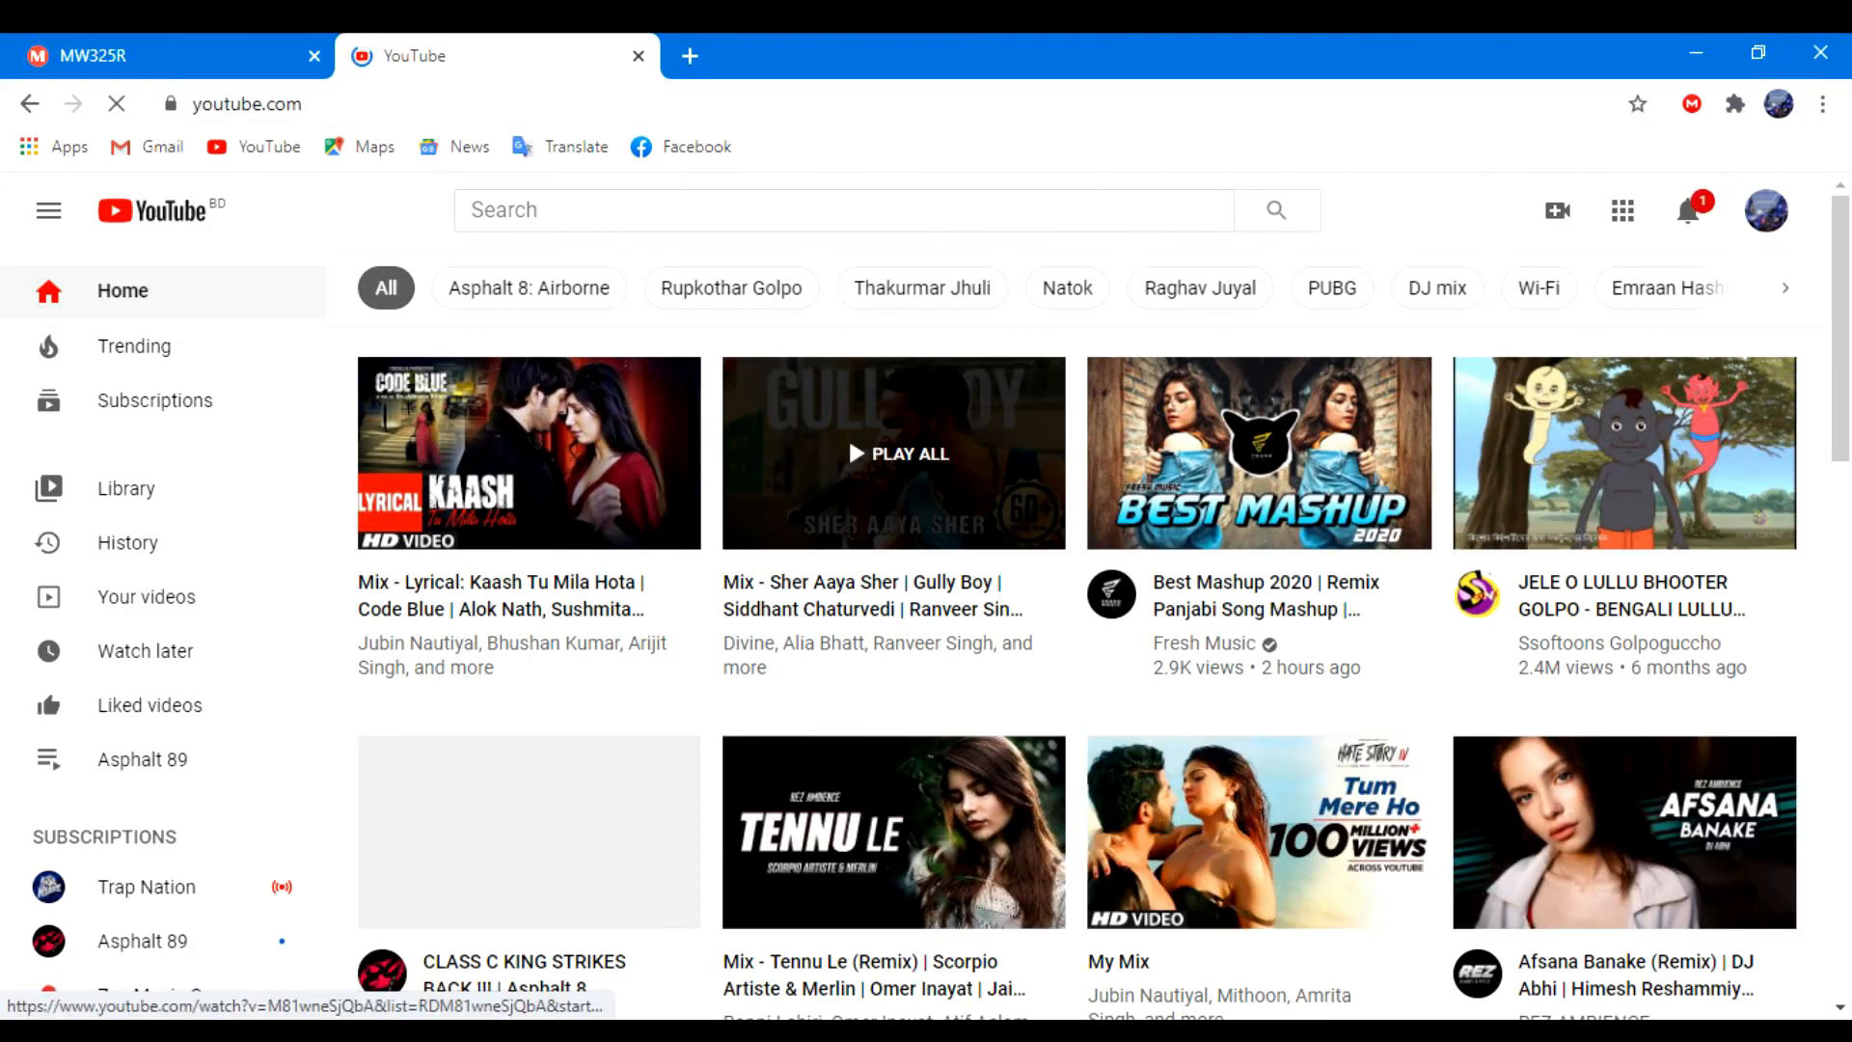
left_click(895, 453)
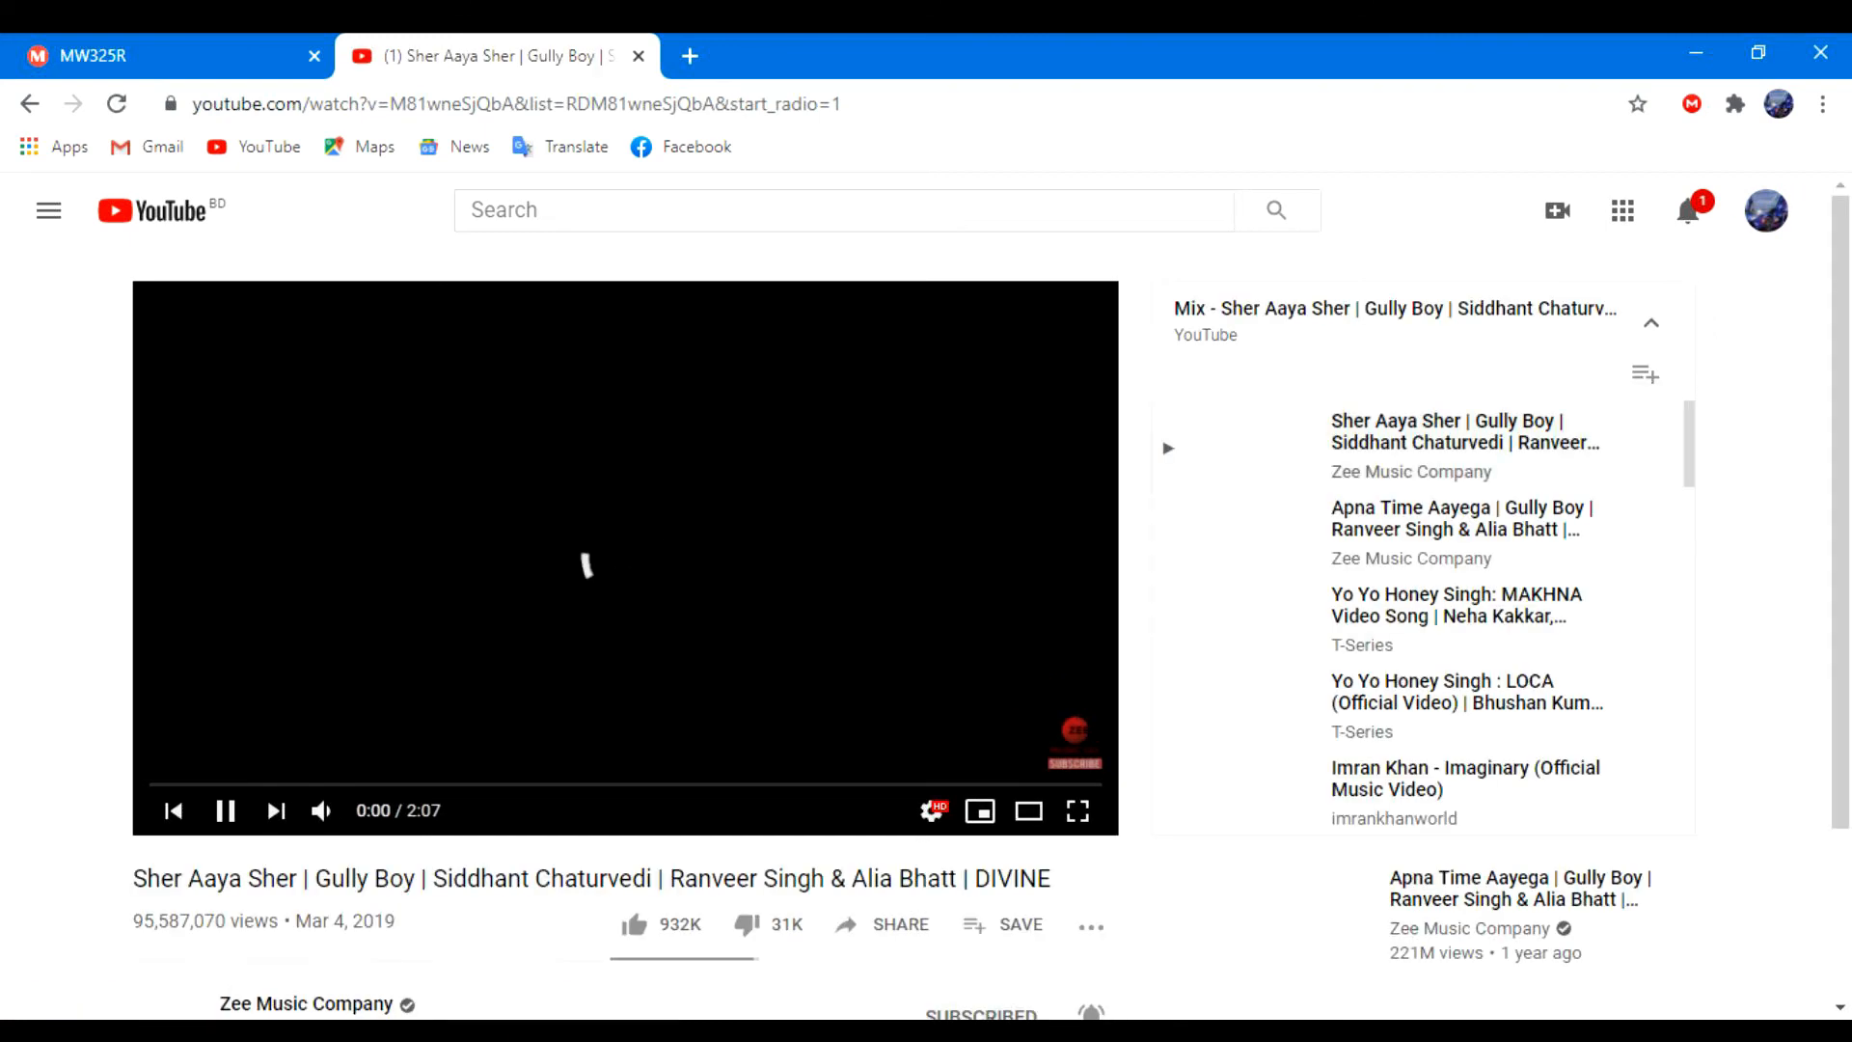